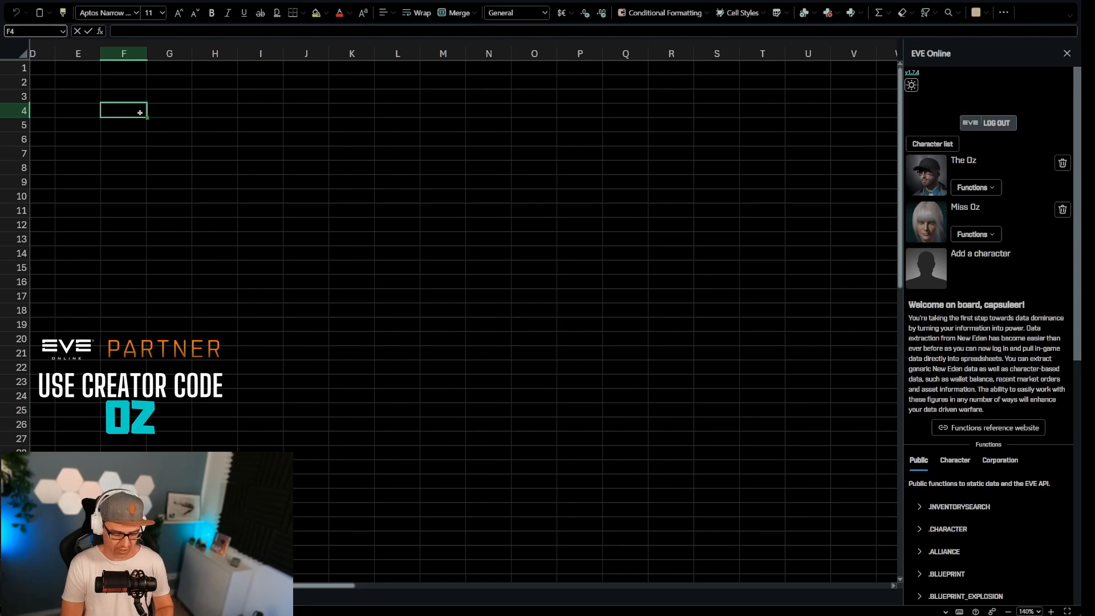
Label F4:F6 'Search string', 'Region 1', 'Region 2' and enter Forge and Domain in G5:G6
type("Search string")
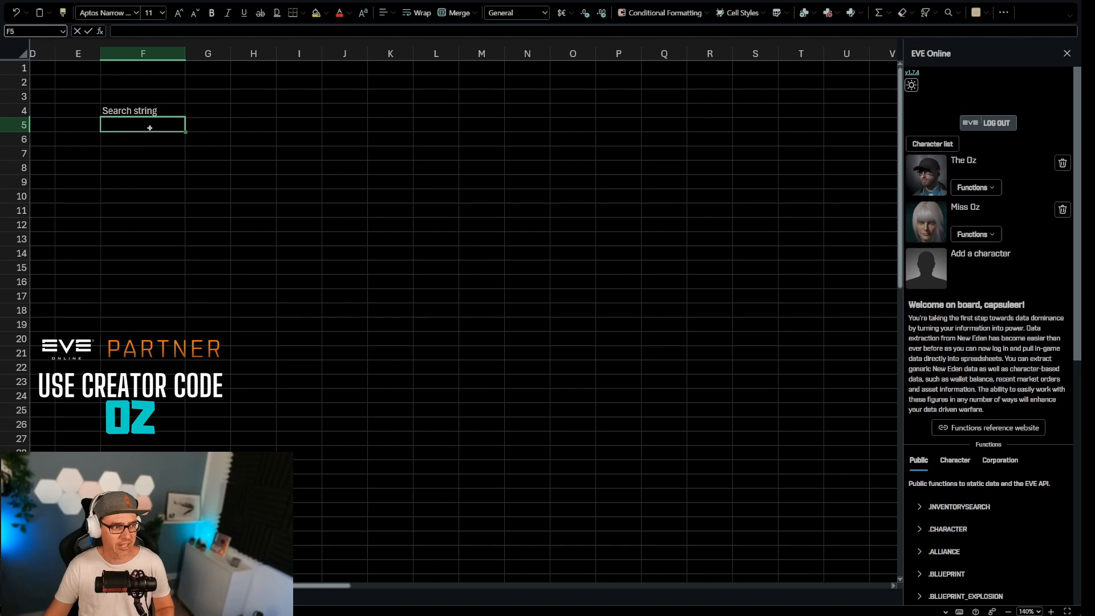
type("Region 1")
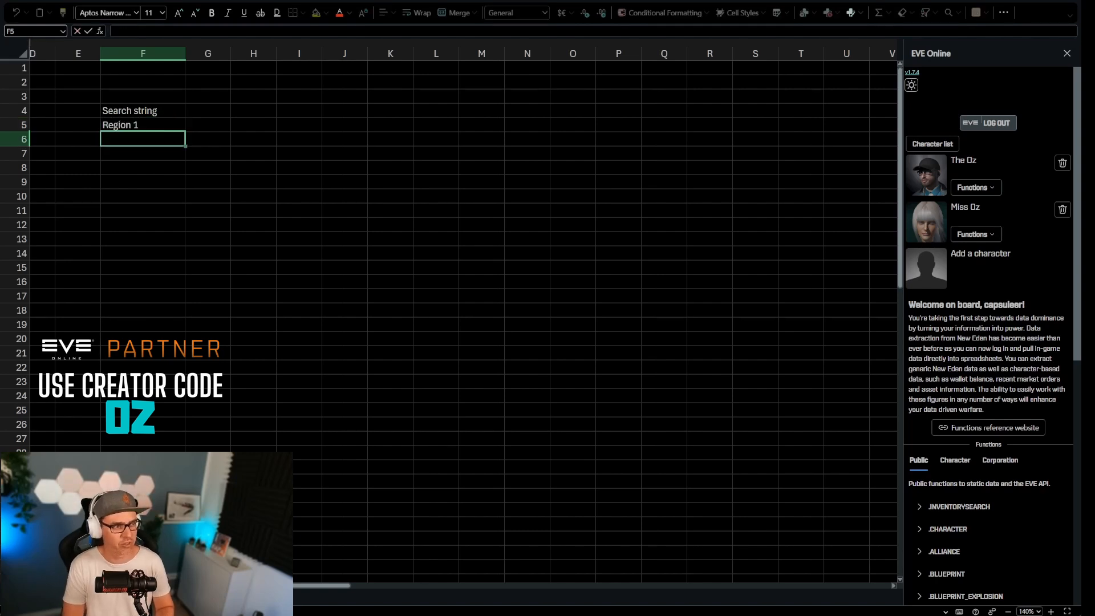
type("Region 2")
left_click(208, 124)
type("F")
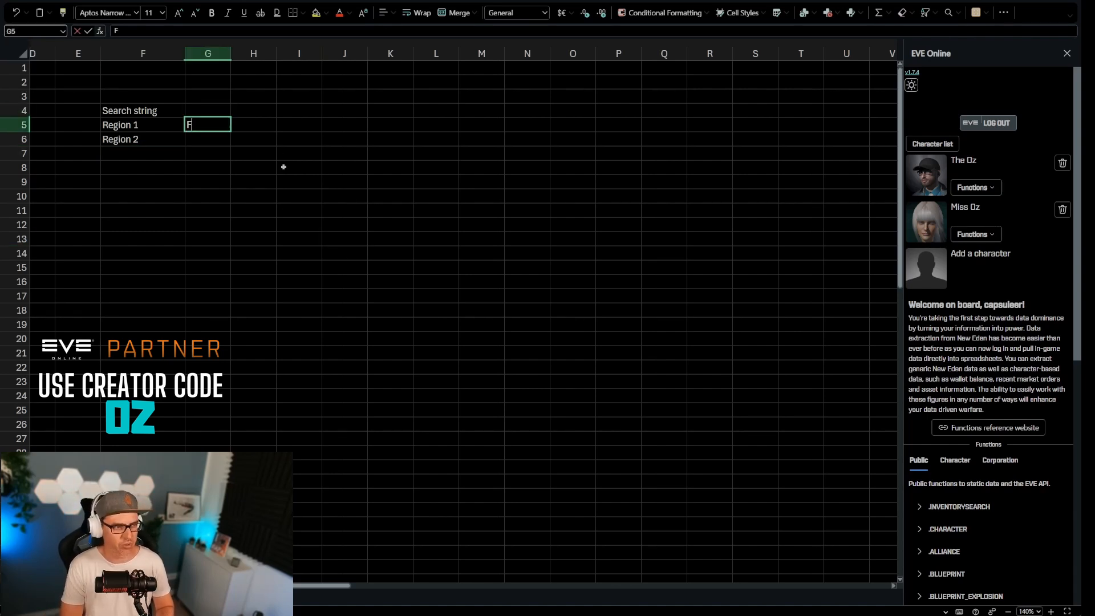
type("Domain")
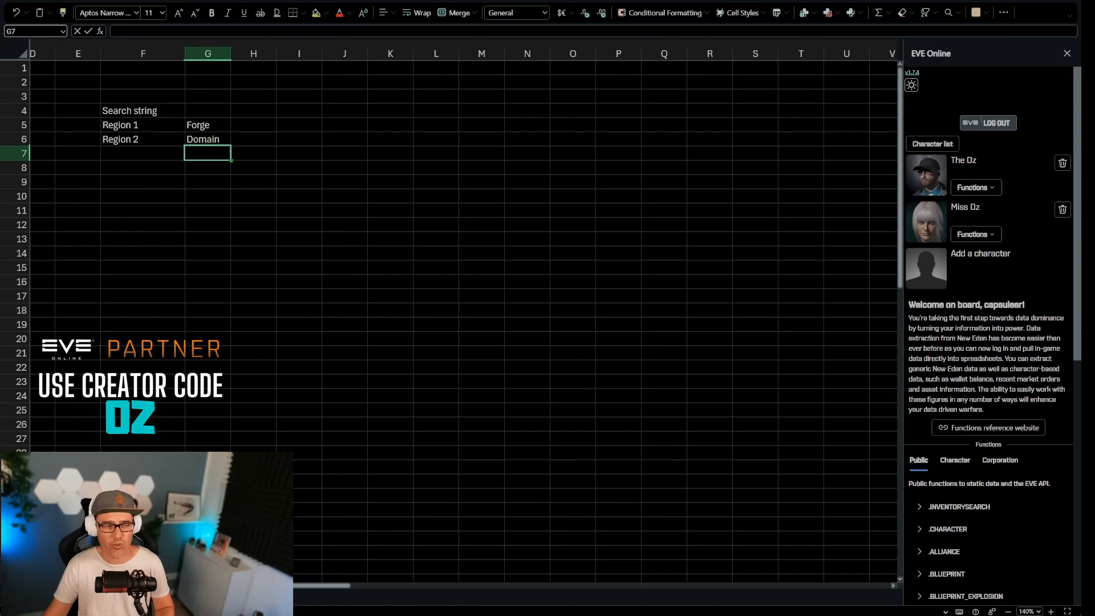
left_click(253, 167)
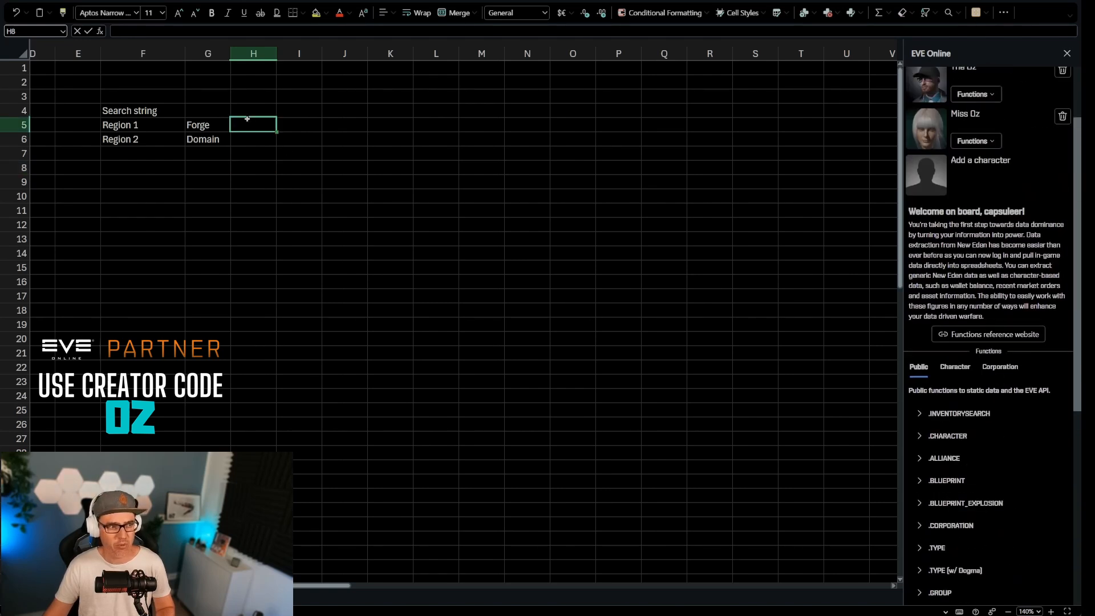
Enter =EVEONLINE.SEARCHREGION(G5) in H5 so it returns The Forge
scroll("down", 3)
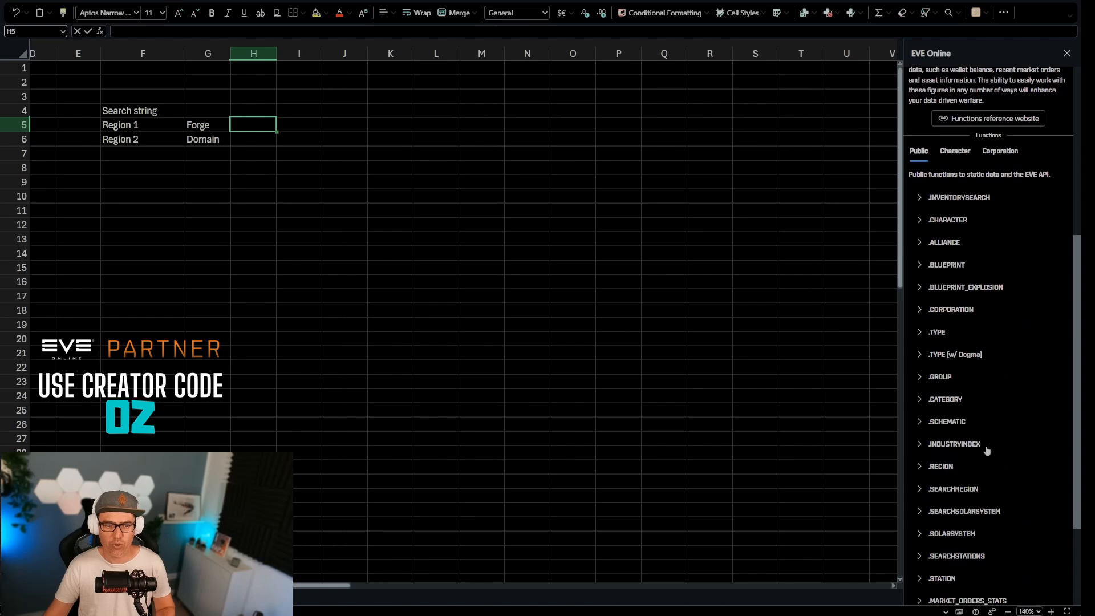
left_click(952, 399)
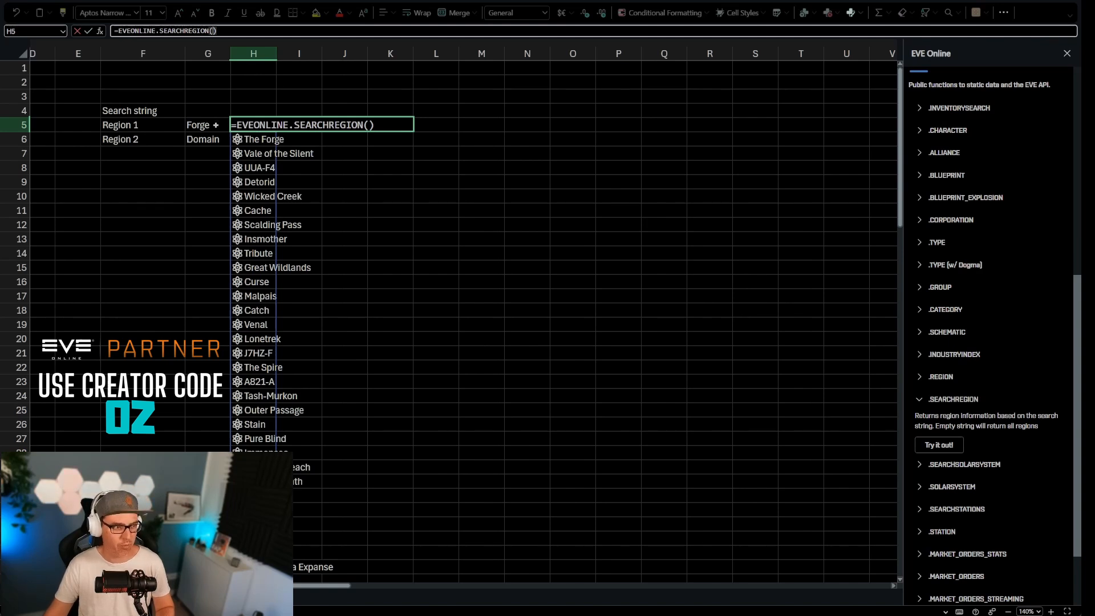
left_click(202, 124)
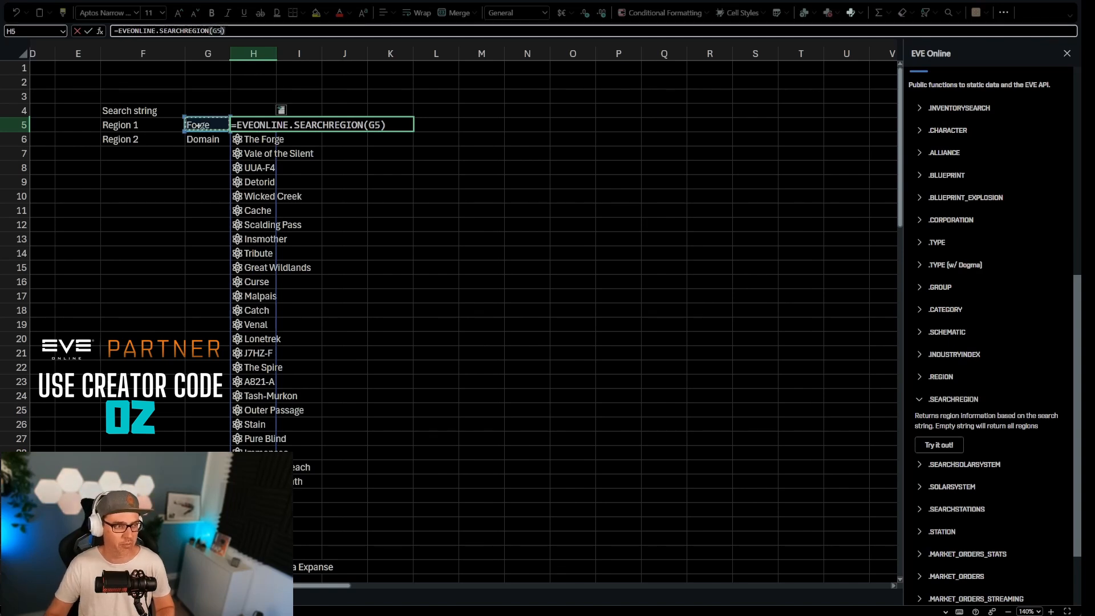
key("Enter")
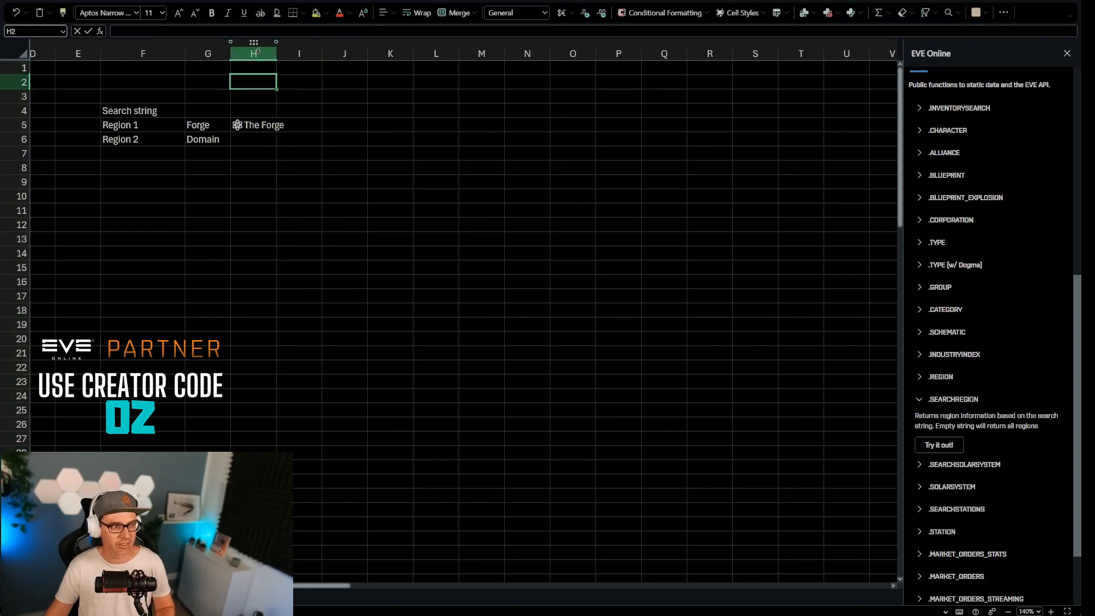
Extract The Forge's region id 10000002 into I5 and fill down for Domain (10000043)
left_click(265, 53)
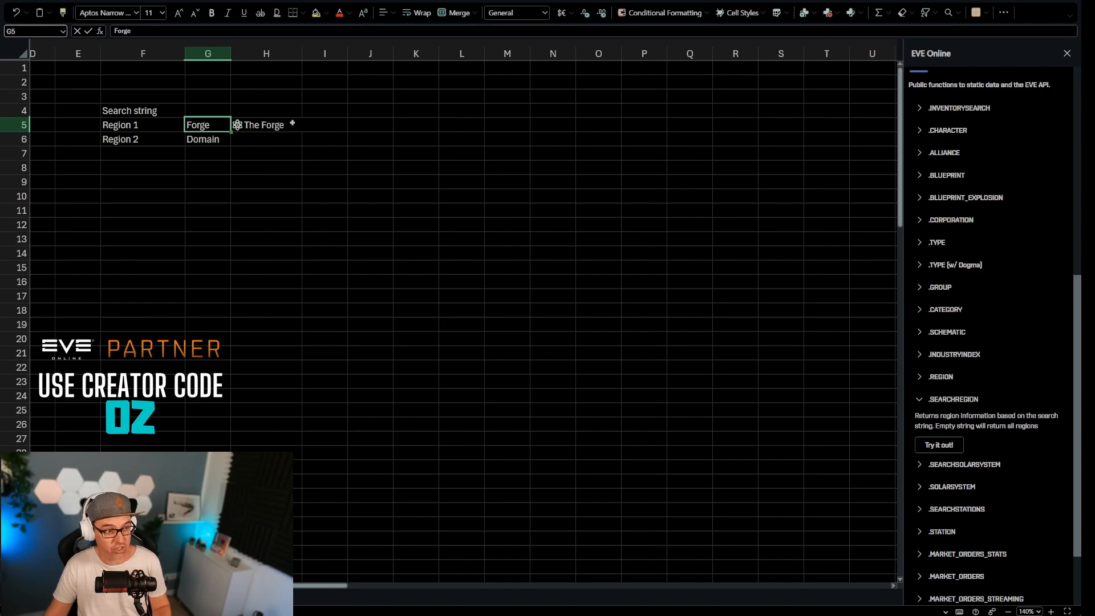
left_click(265, 124)
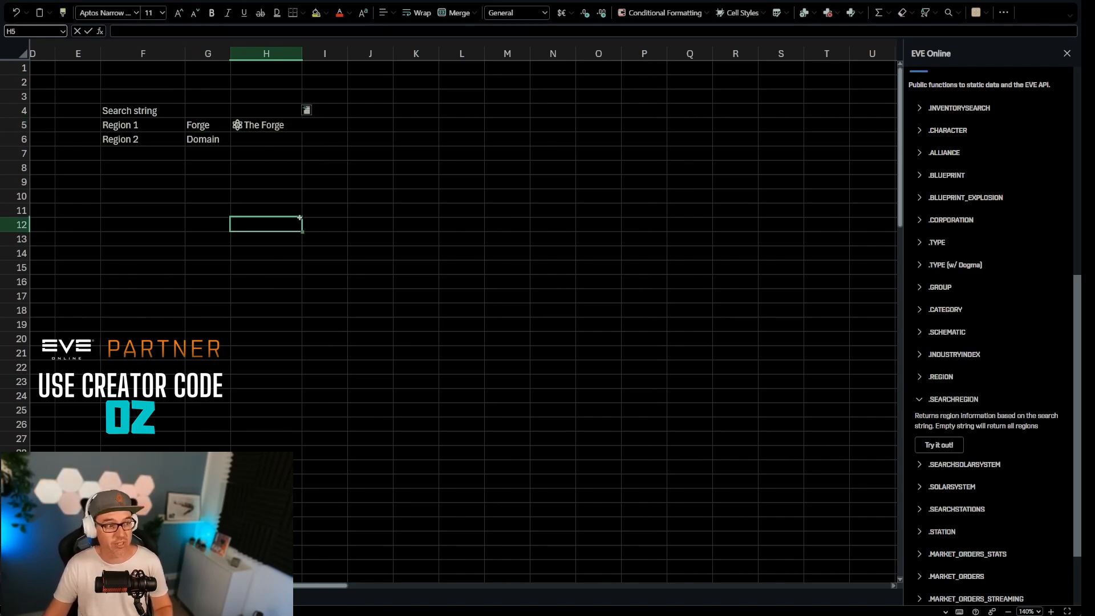
left_click(265, 124)
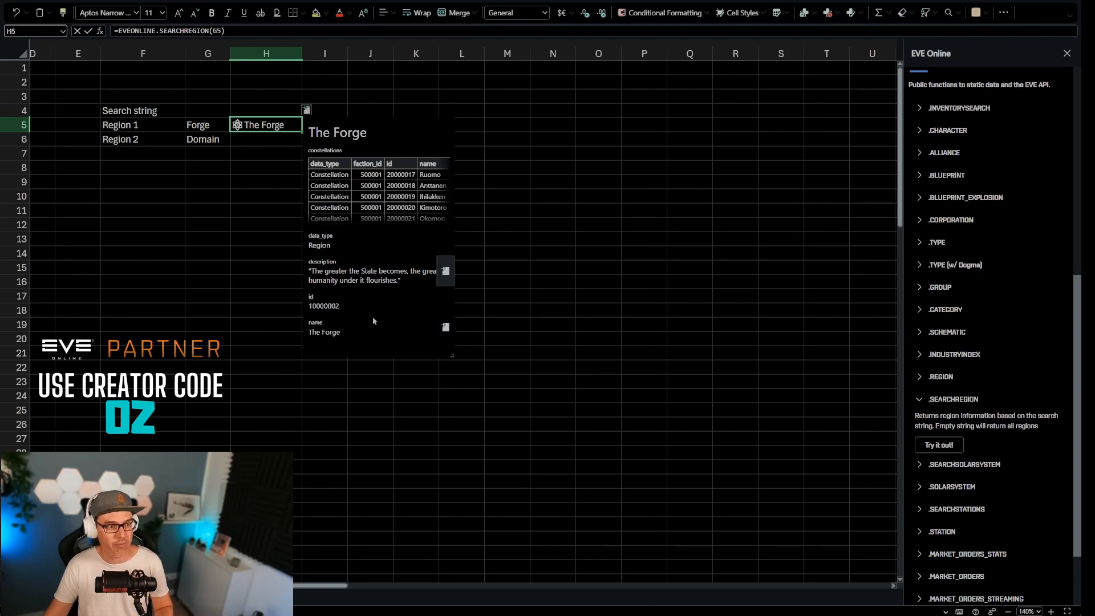
left_click(266, 210)
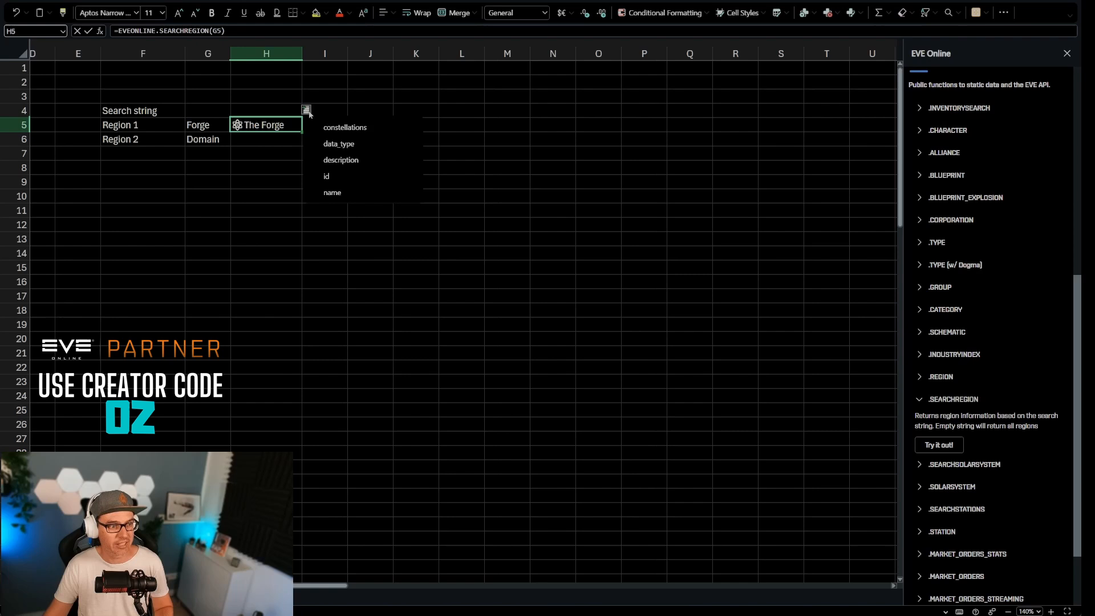
mouse_move(333, 192)
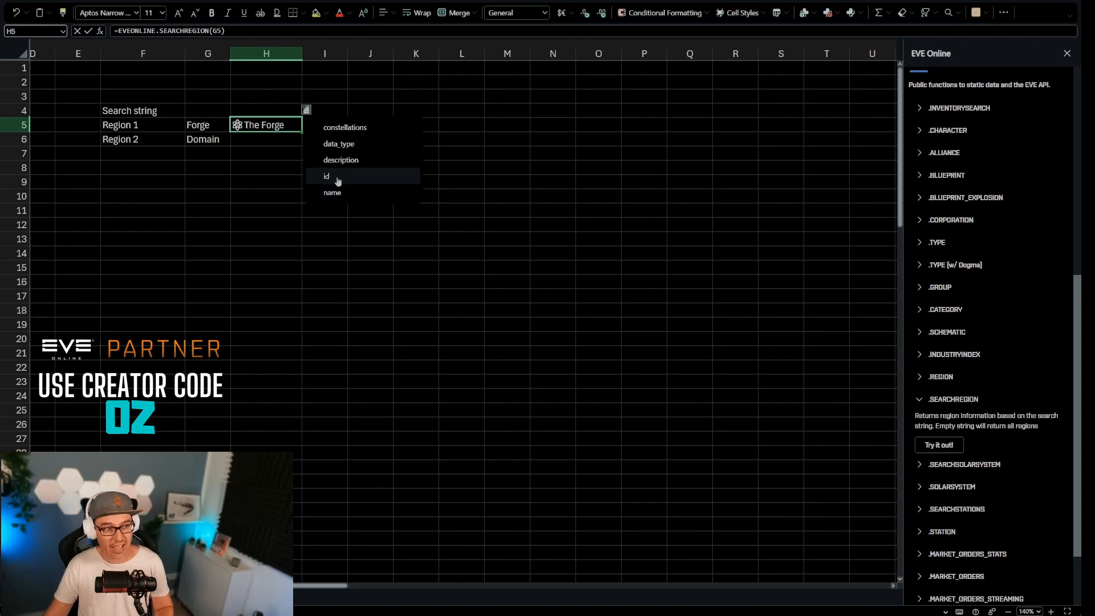
left_click(326, 176)
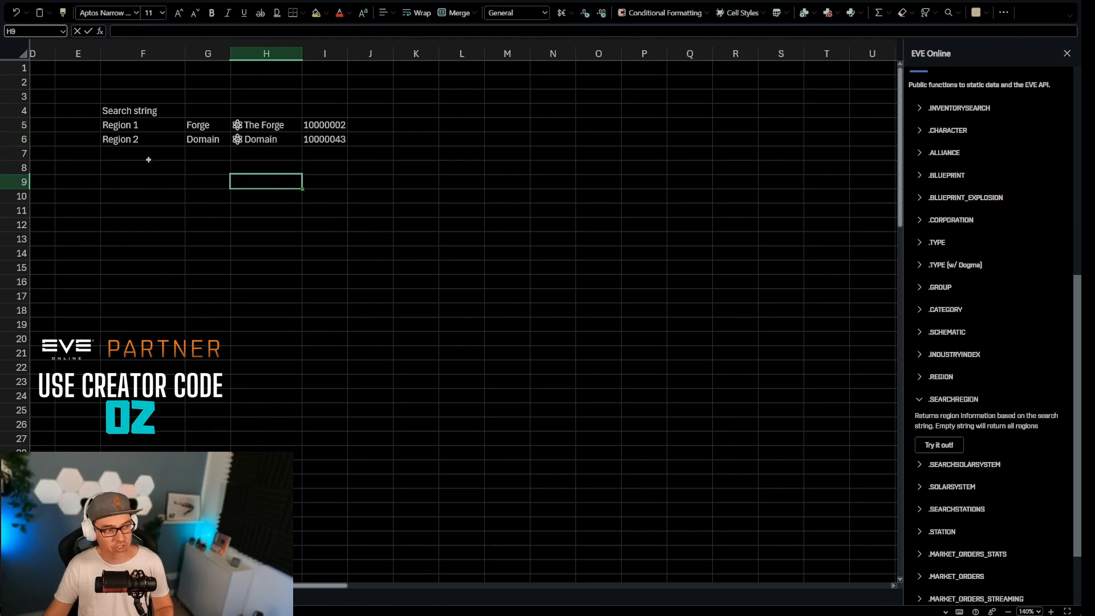
left_click(206, 124)
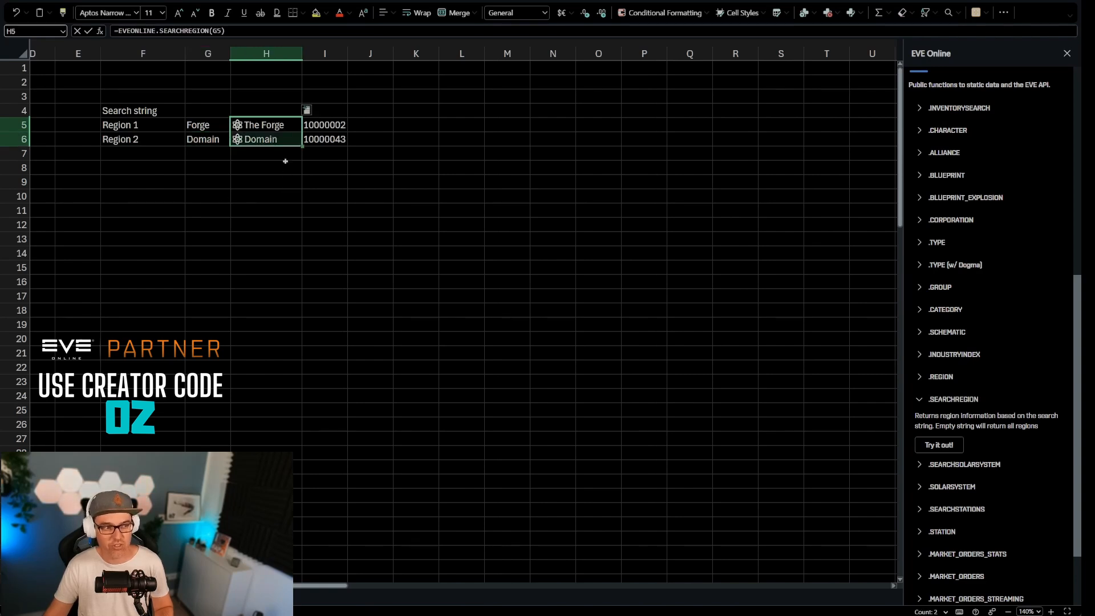
left_click(416, 195)
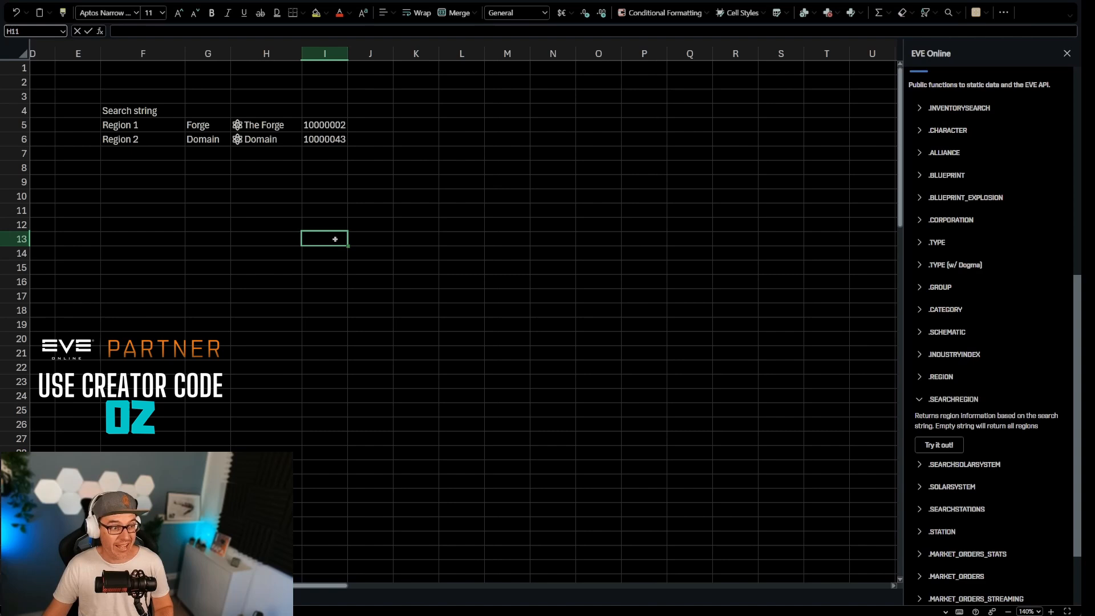
Add Item and ID headers in H10:I10 and enter Metenox as the search string in G4
type("lt")
left_click(324, 196)
type("ID")
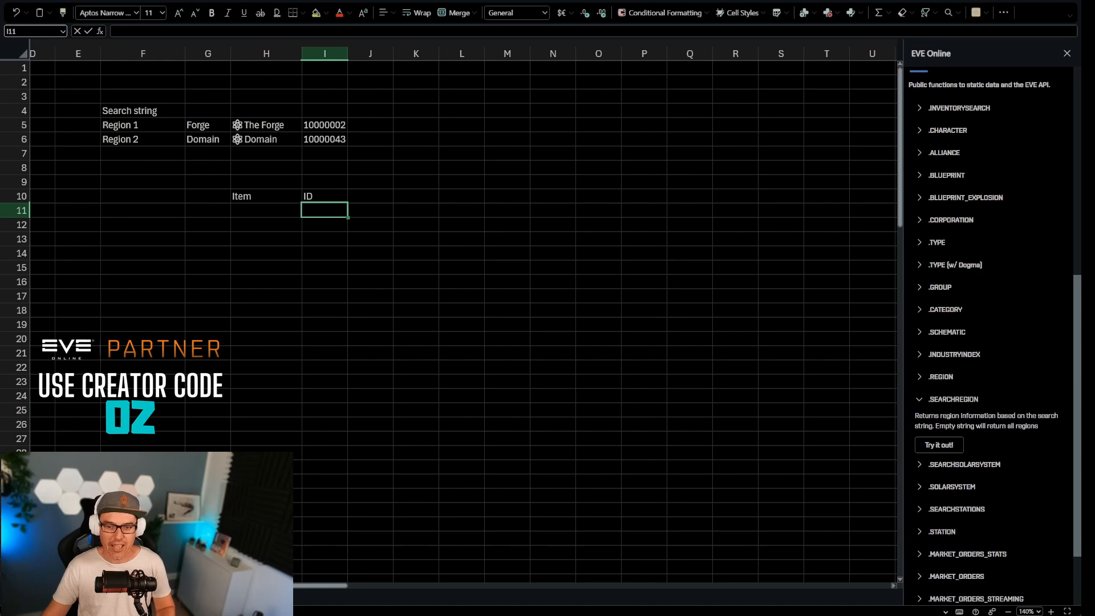
left_click(267, 211)
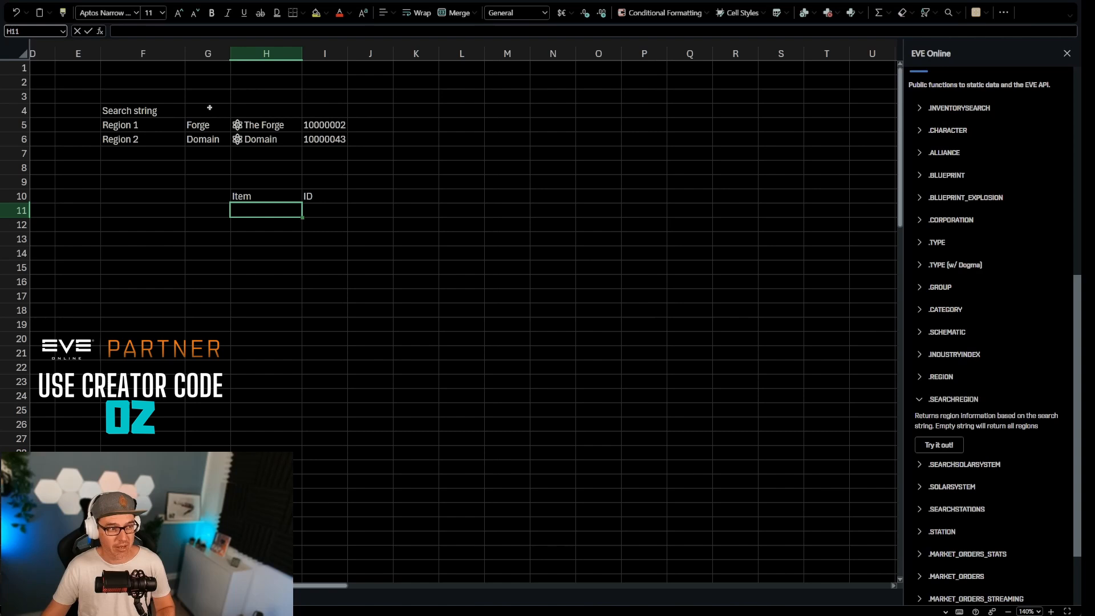
left_click(208, 110)
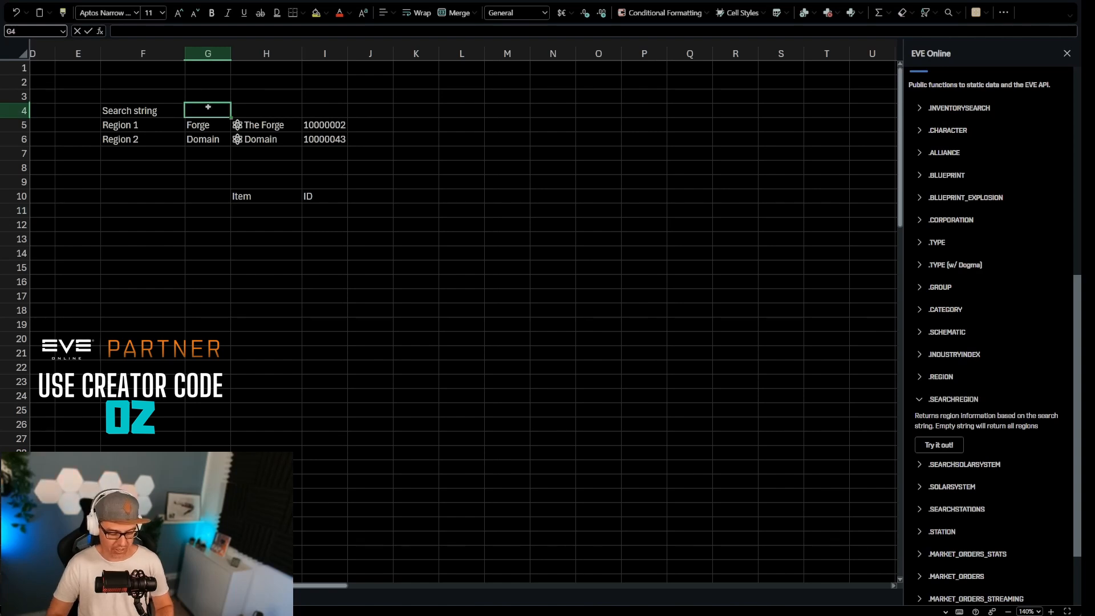
type("Metenox")
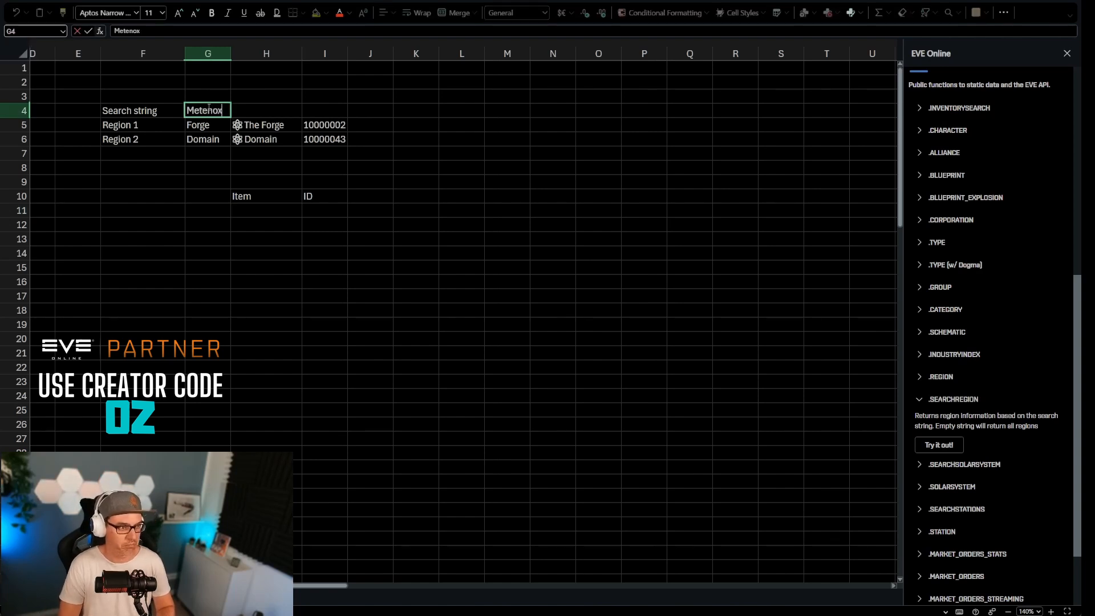
left_click(266, 253)
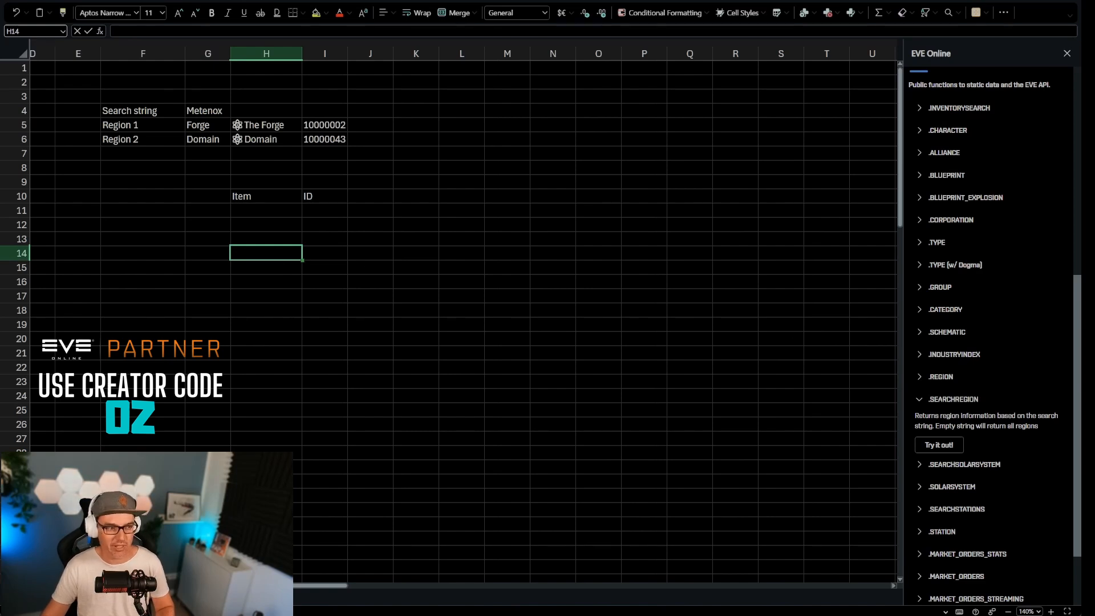
Put the INVENTORYSEARCH example in H11, replacing sample 'Rifter' with a G4 reference
left_click(265, 238)
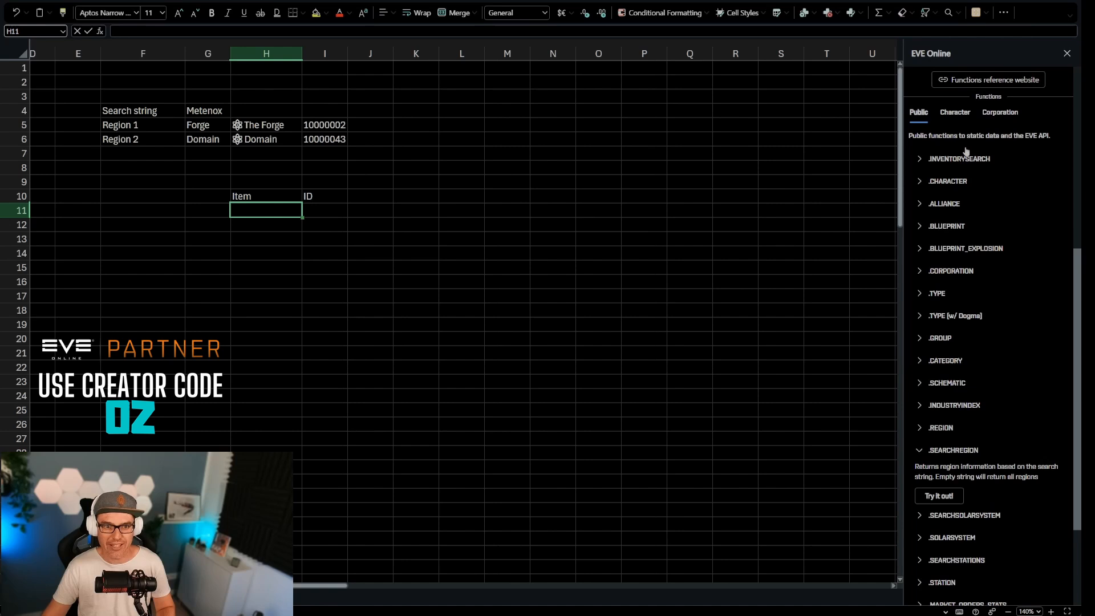
left_click(958, 158)
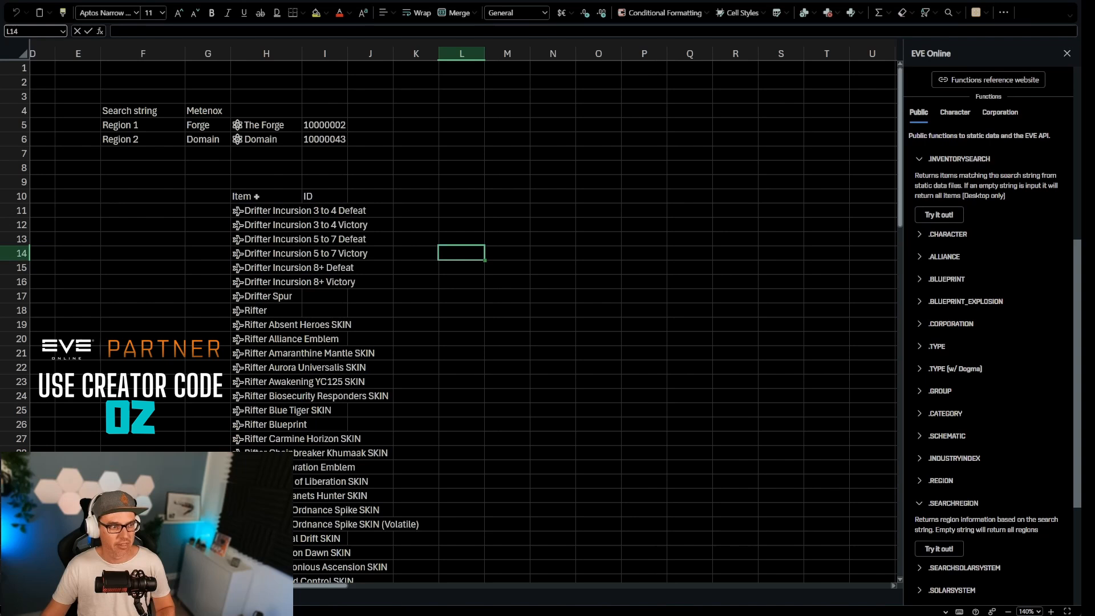
left_click(267, 211)
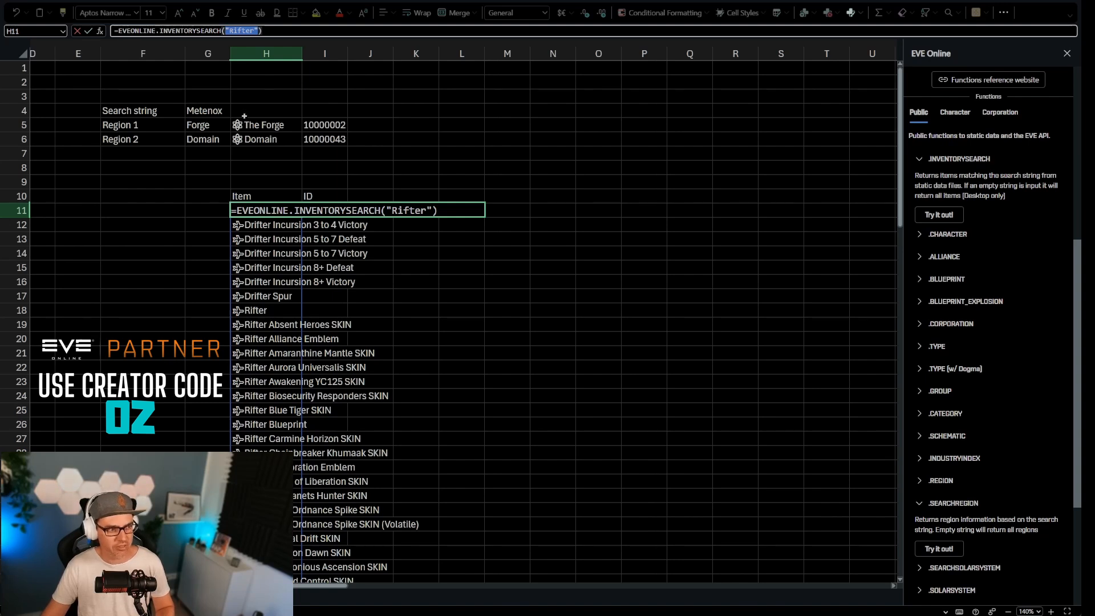
key("Delete")
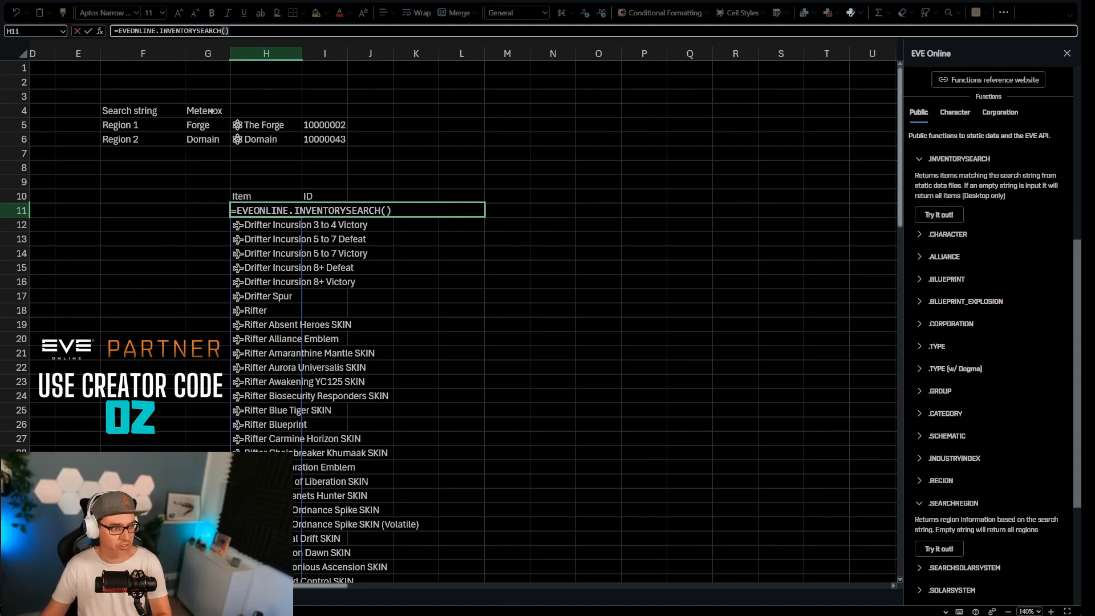
left_click(206, 110)
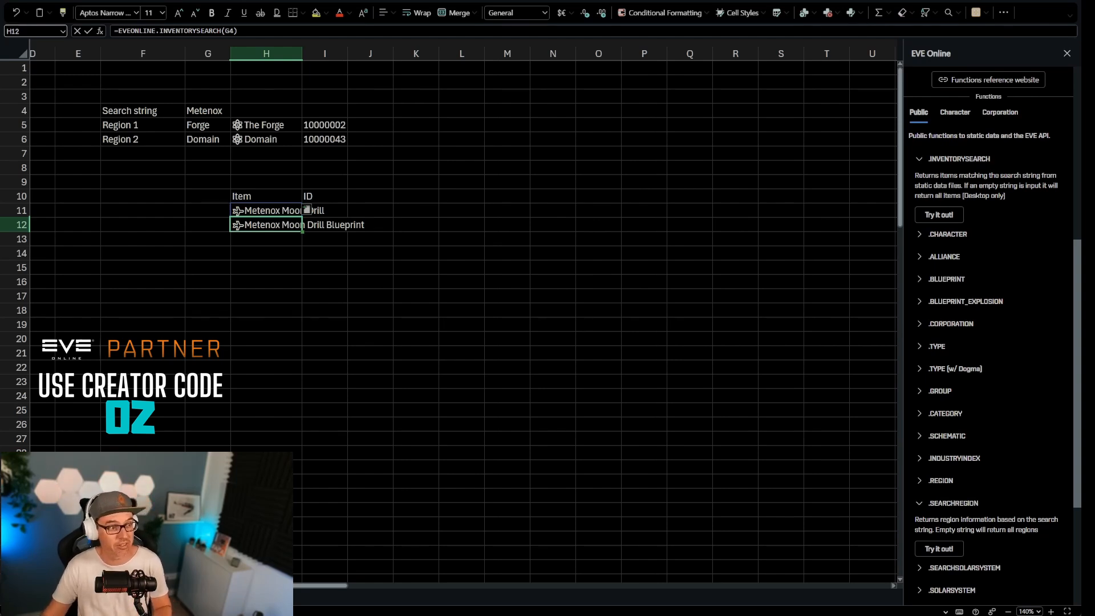
Test the search string with Trit, then restore Metenox in G4 to refresh results
left_click(208, 110)
type("Trit")
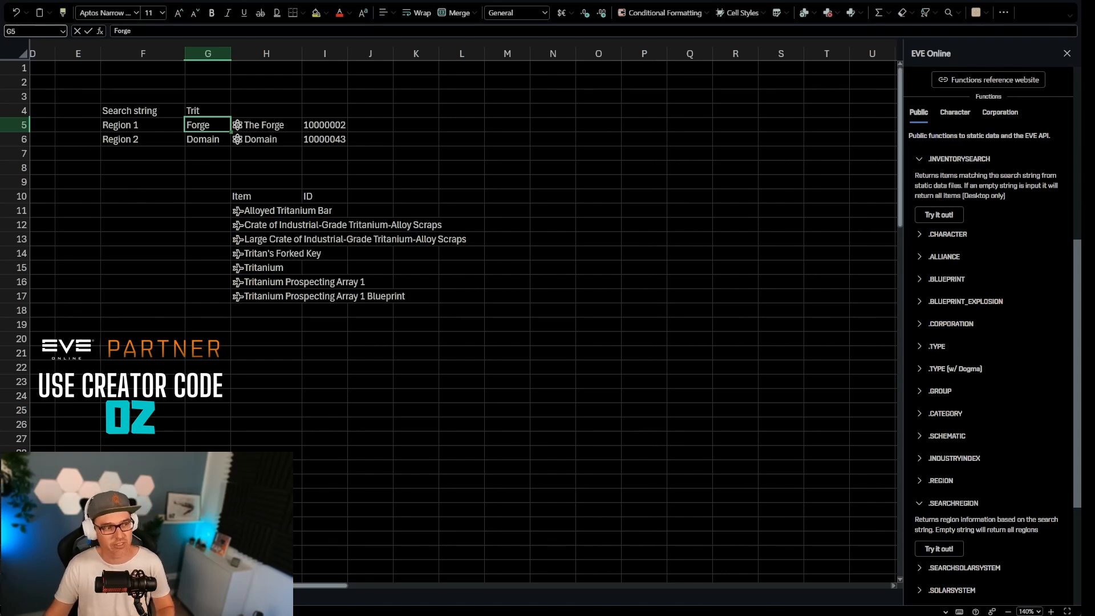
left_click(208, 110)
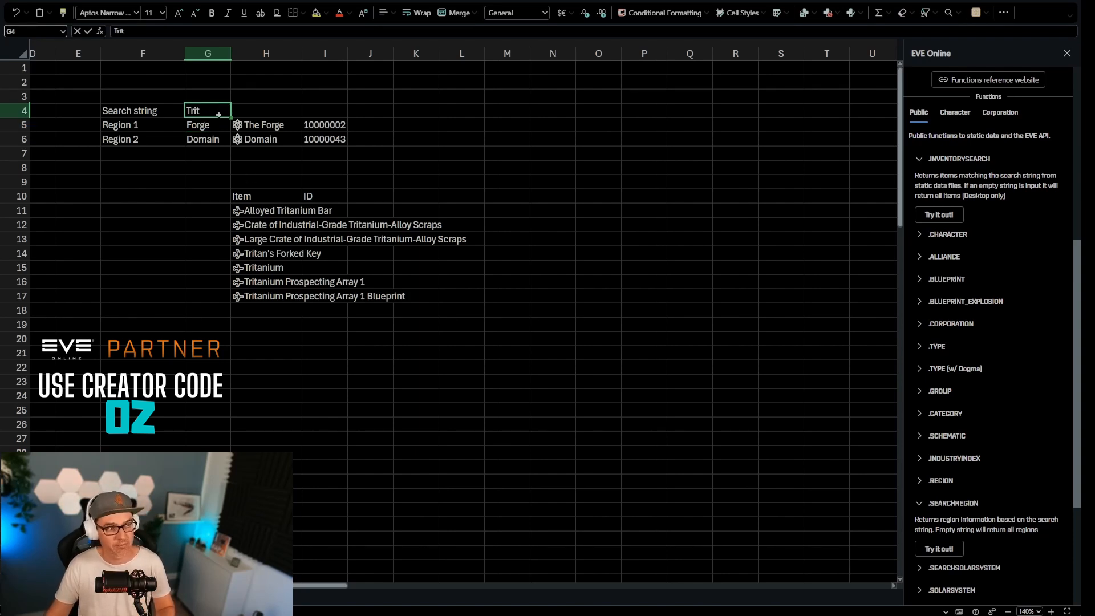
type("Metenox")
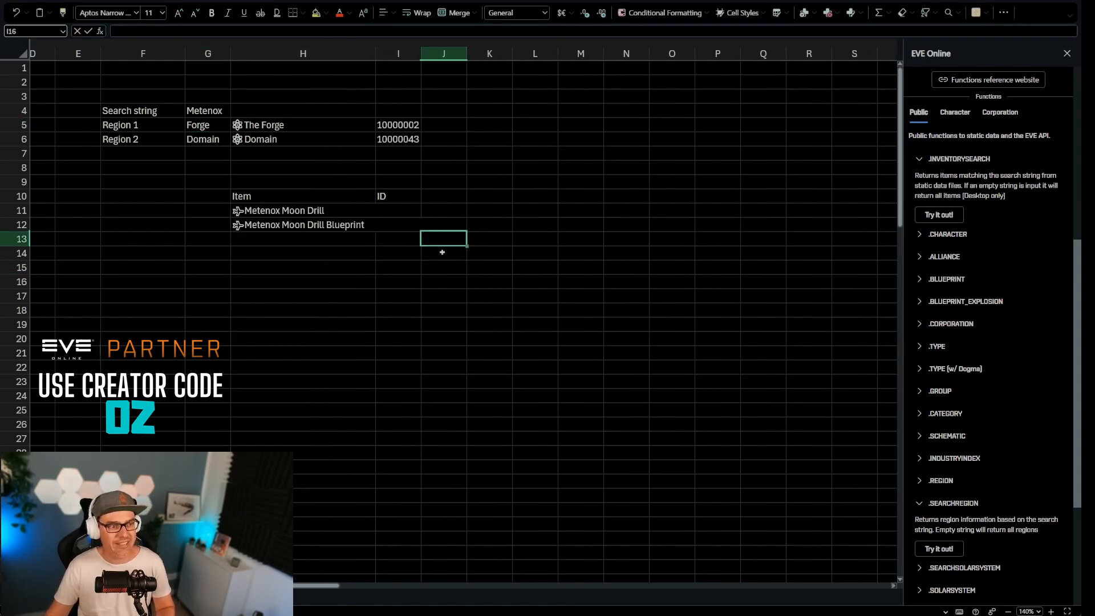
left_click(398, 211)
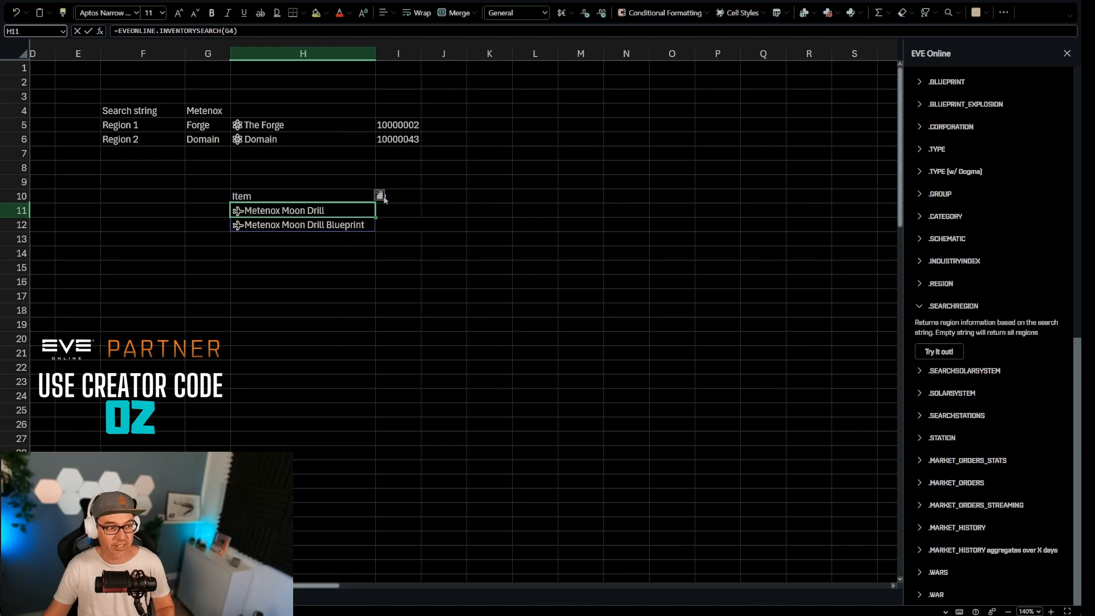
Add item type IDs in column I and test with Trit, e.g. Alloyed Tritanium Bar 25595
left_click(380, 196)
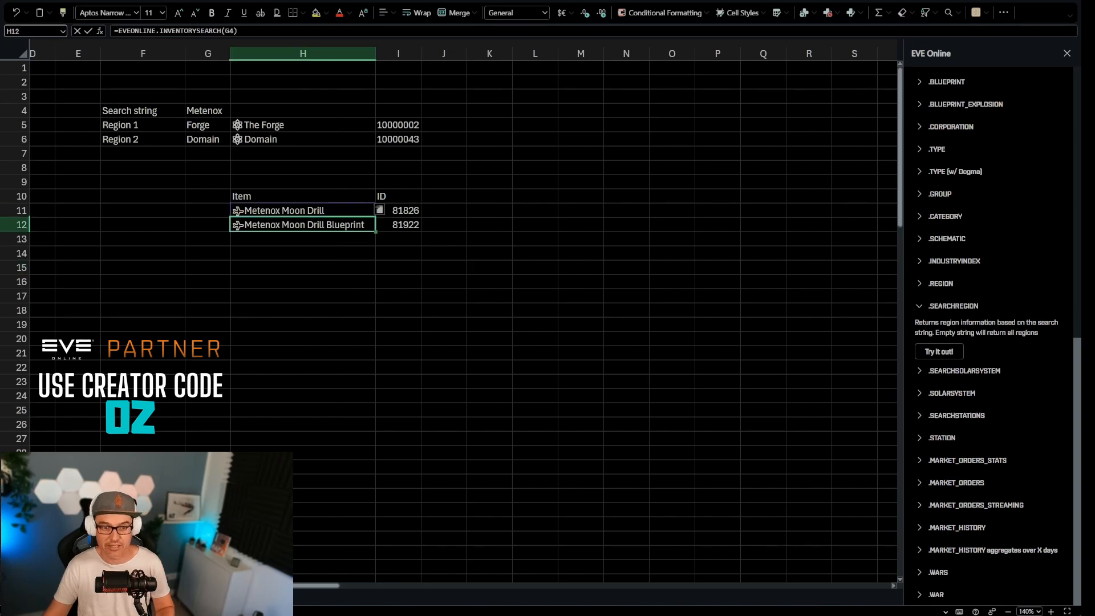
left_click(302, 281)
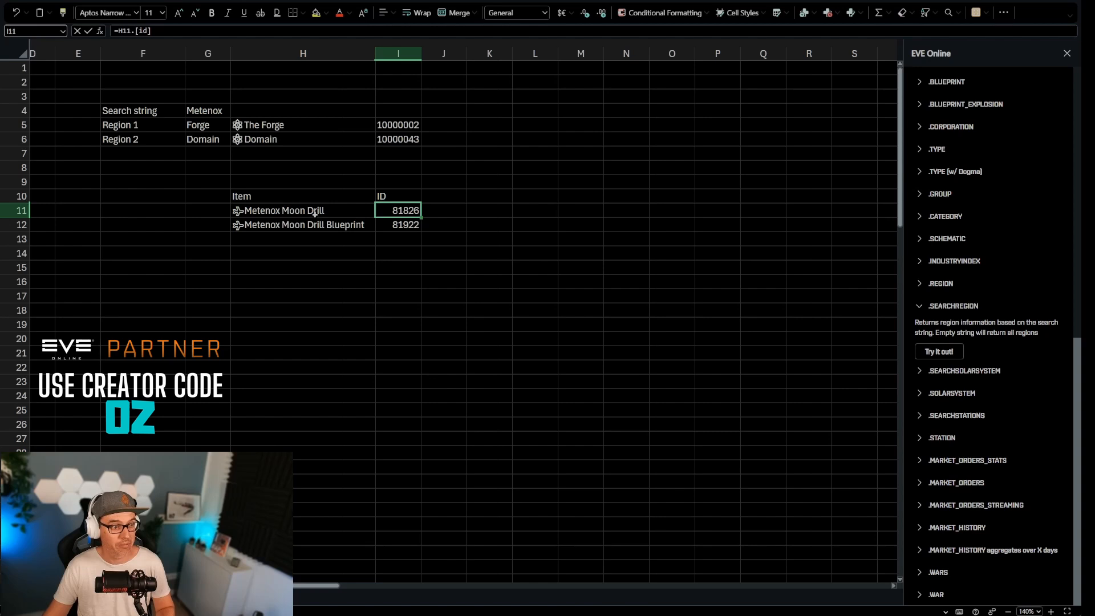
left_click(206, 110)
type("Trit")
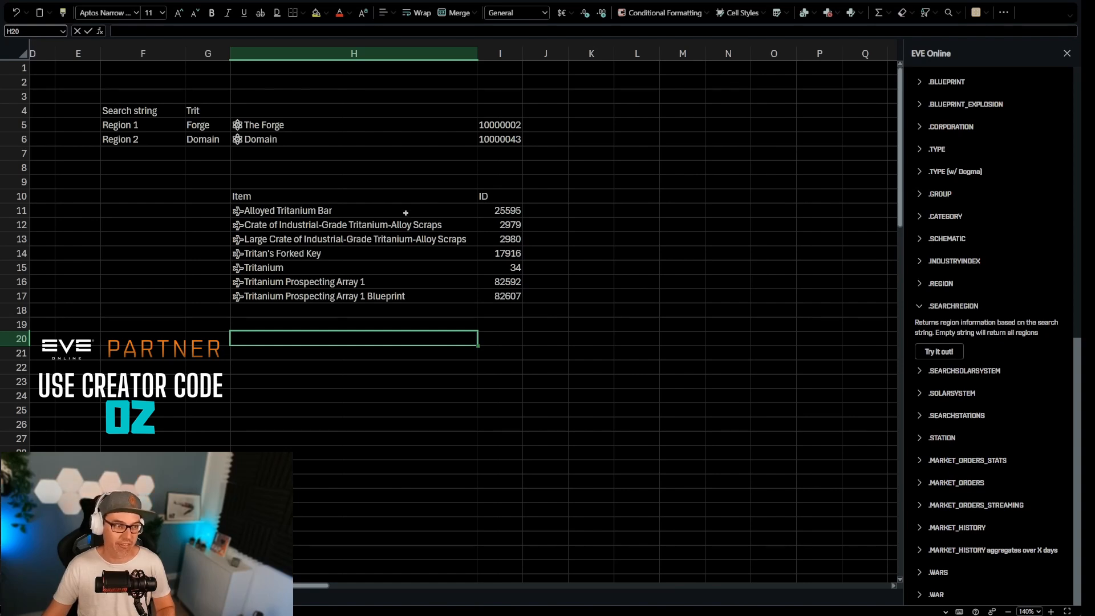
left_click(207, 111)
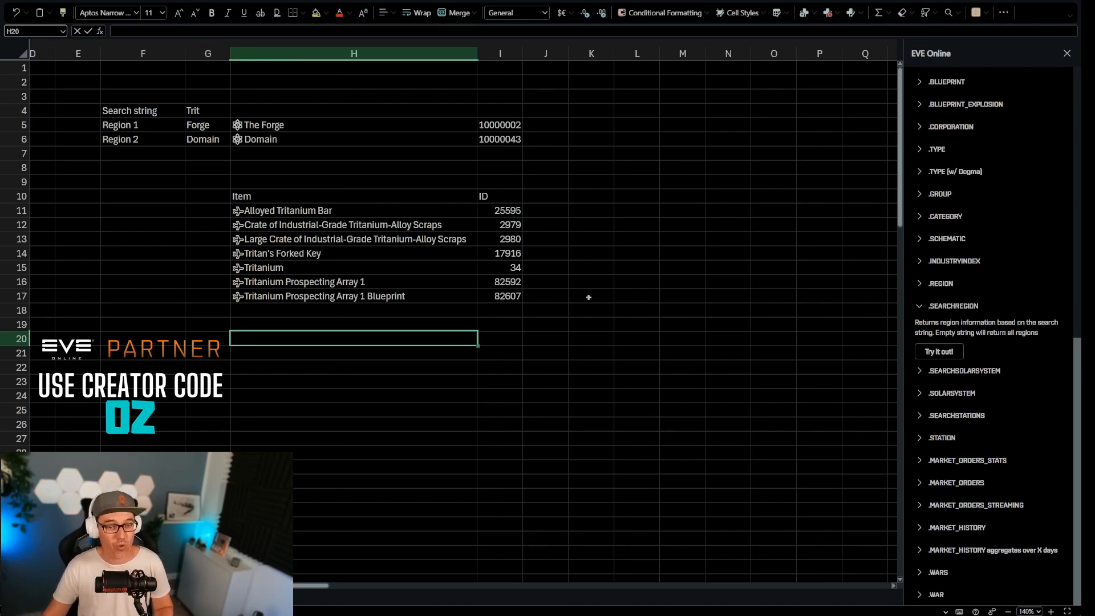
mouse_move(549, 210)
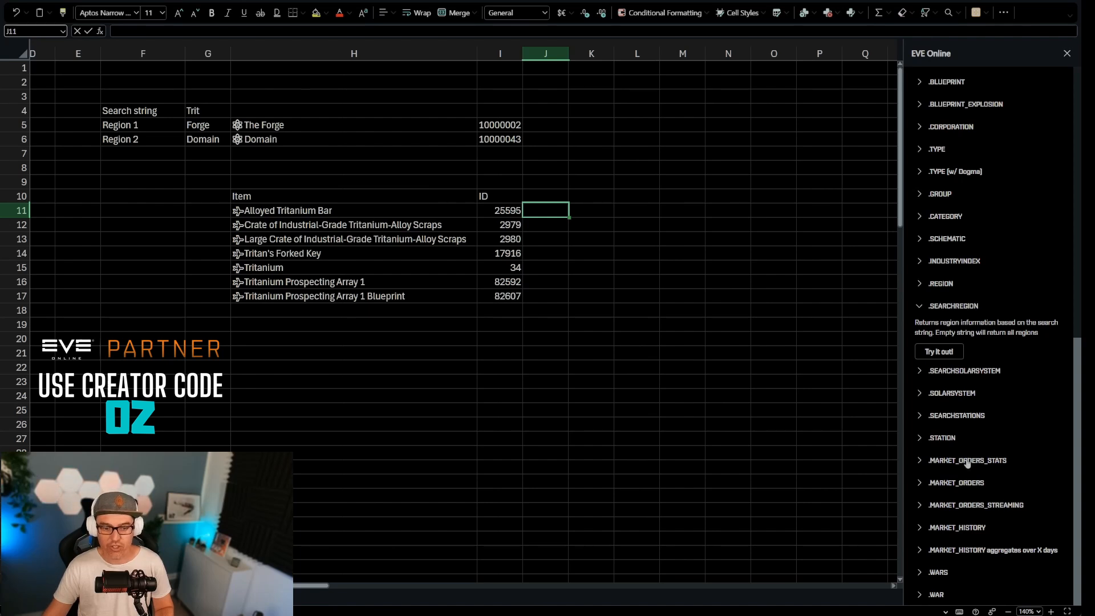
Enter EVEONLINE.MARKET_ORDERS_STATS in J11 using region ID I5 and item ID I11
left_click(969, 460)
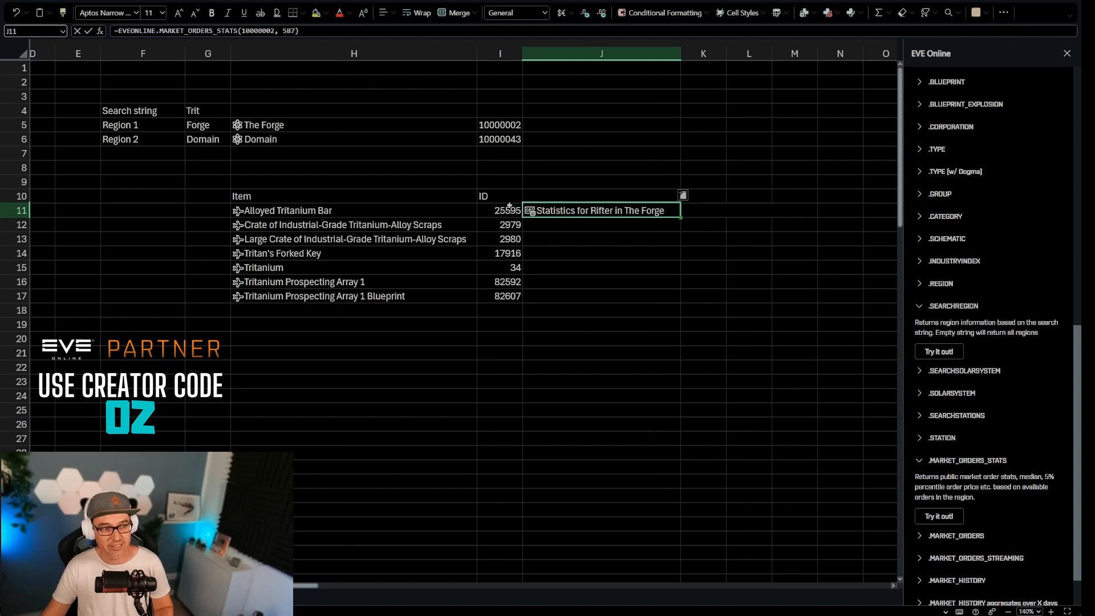
left_click(500, 210)
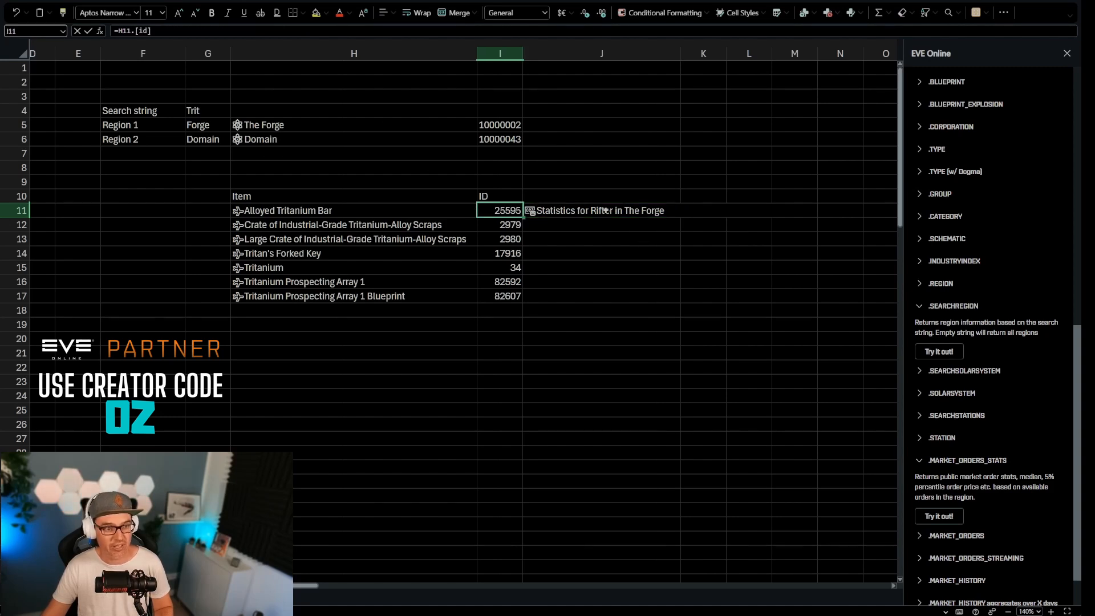
left_click(600, 211)
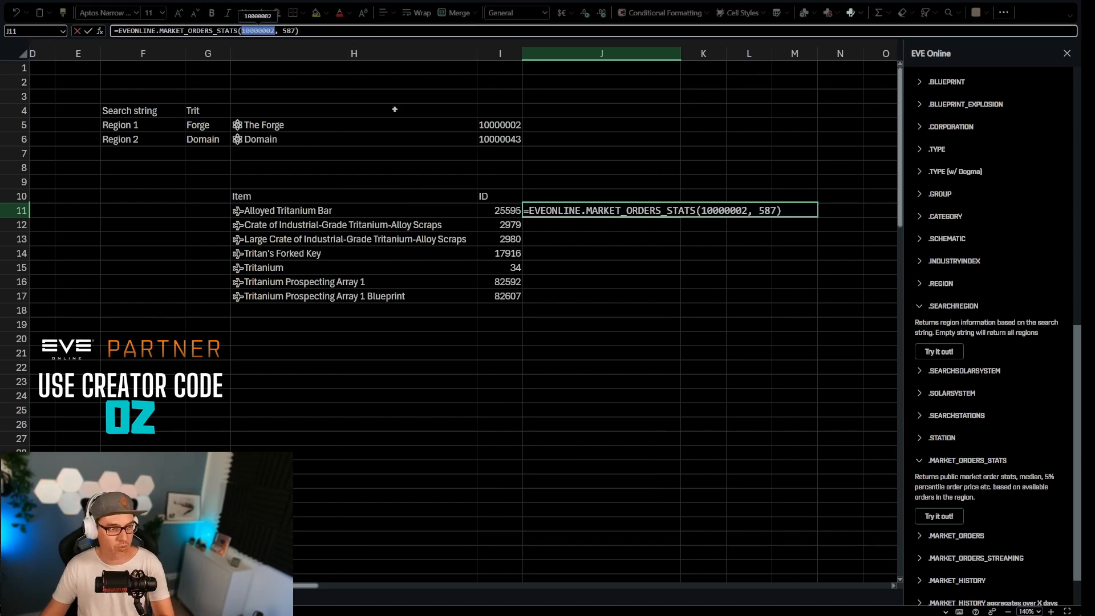
left_click(500, 125)
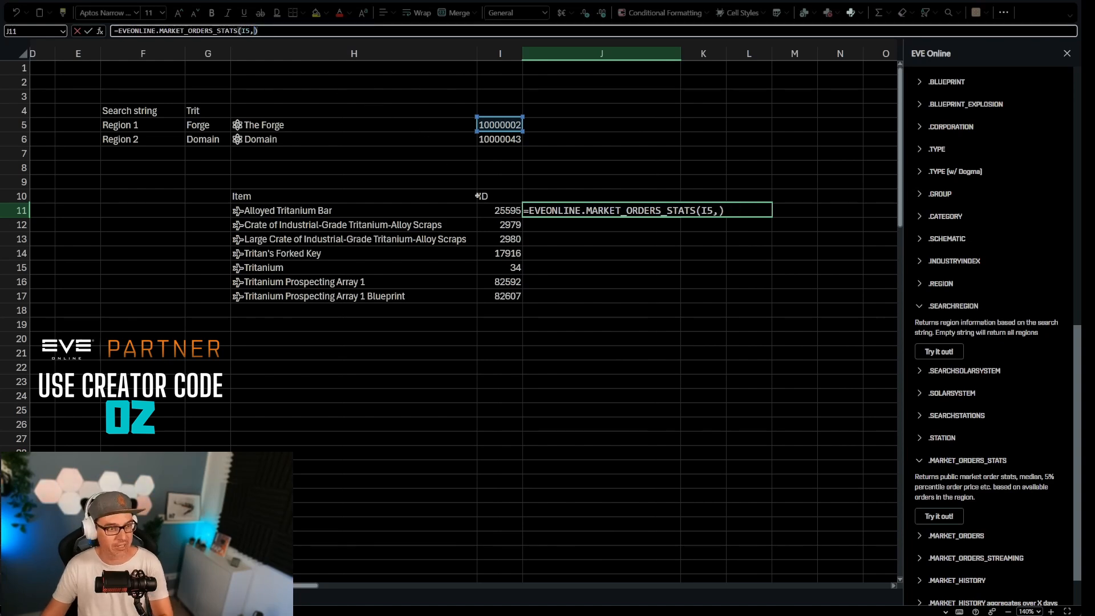
left_click(500, 211)
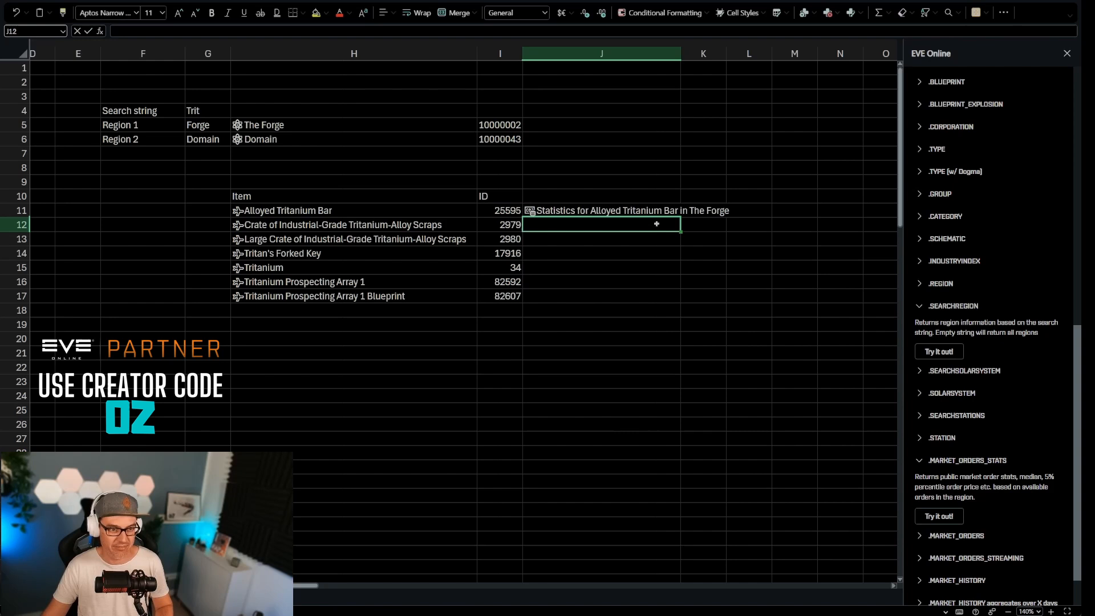
Set the search back to Metenox and delete the #FIELD! errors in I13:I18
left_click(600, 210)
type("Metenox")
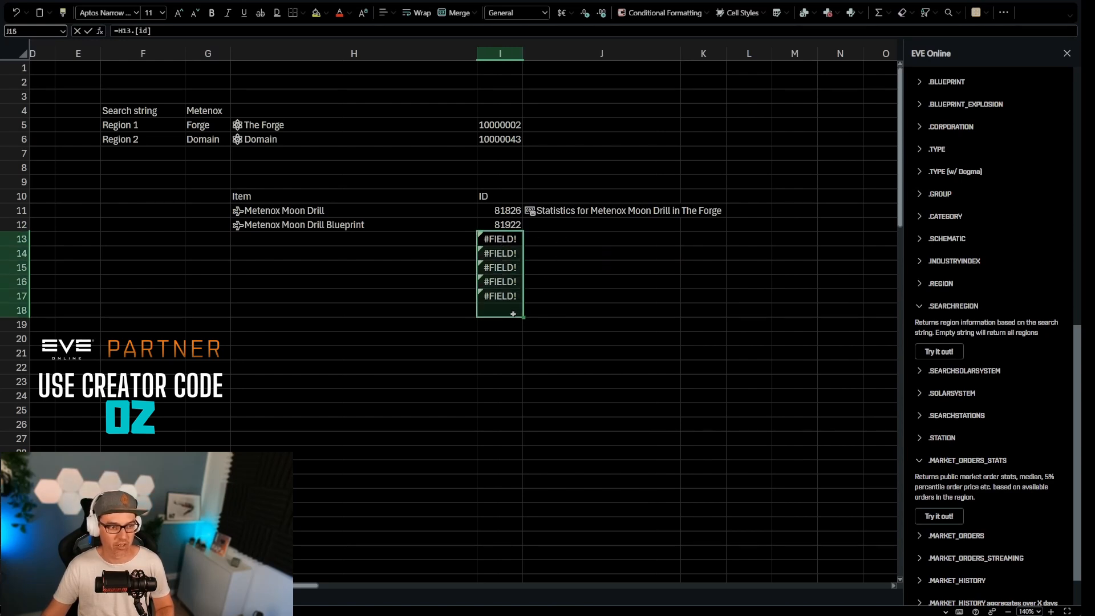
left_click(600, 211)
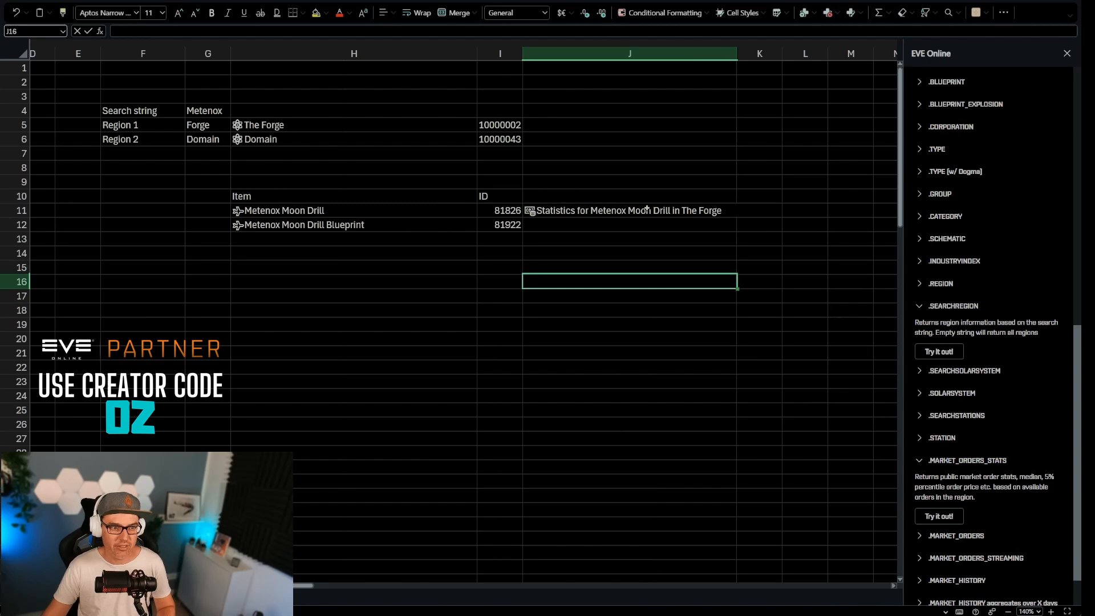
left_click(628, 210)
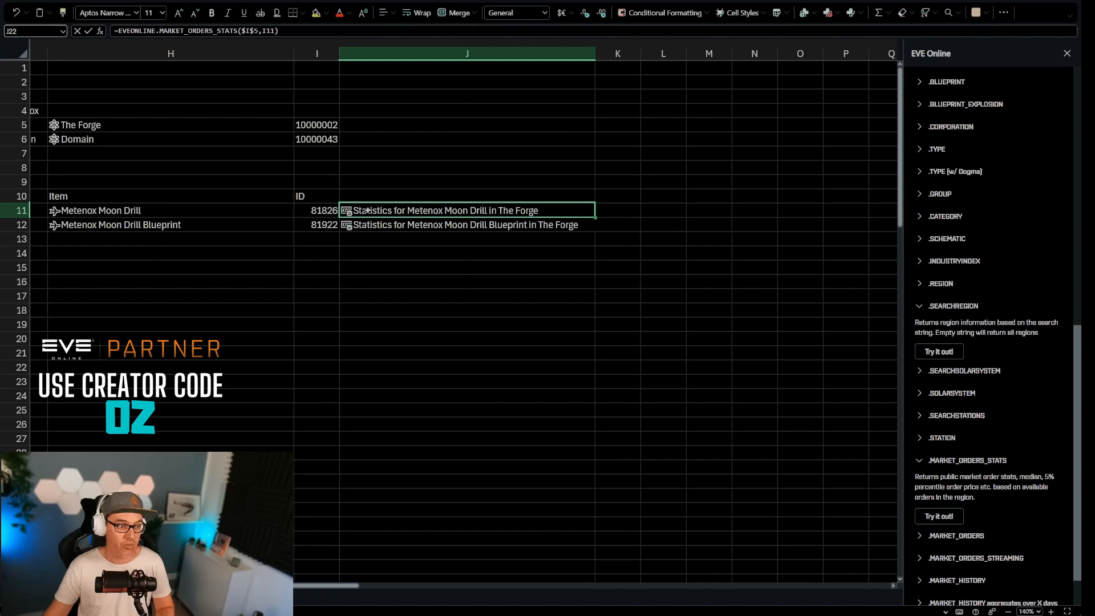
Lock the region as $I$5, fill stats down, and extract sell percentile price 7.73E+08
left_click(596, 194)
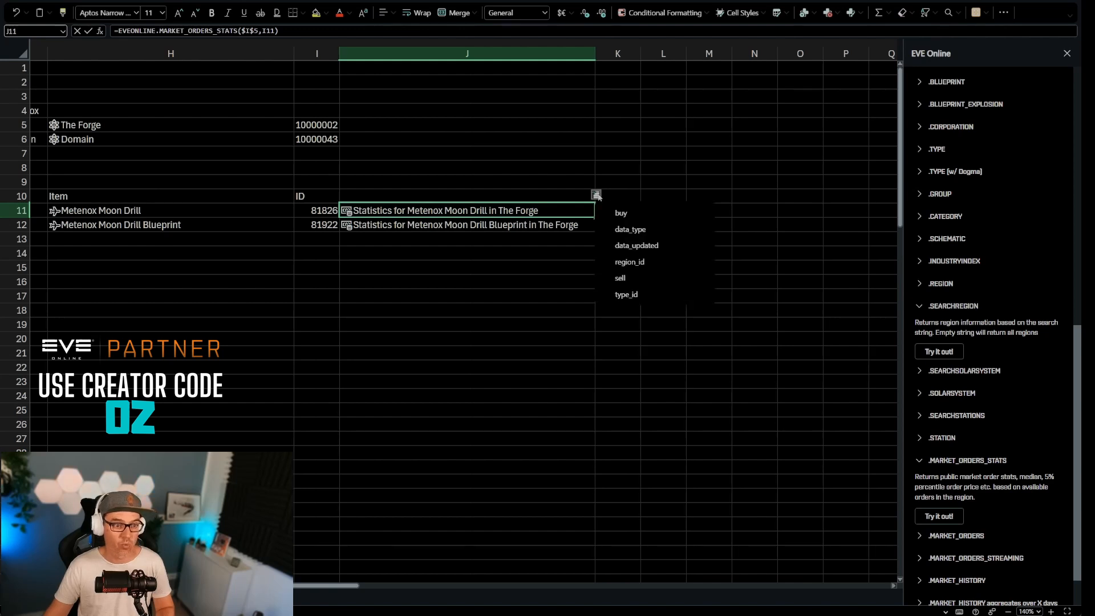
mouse_move(629, 261)
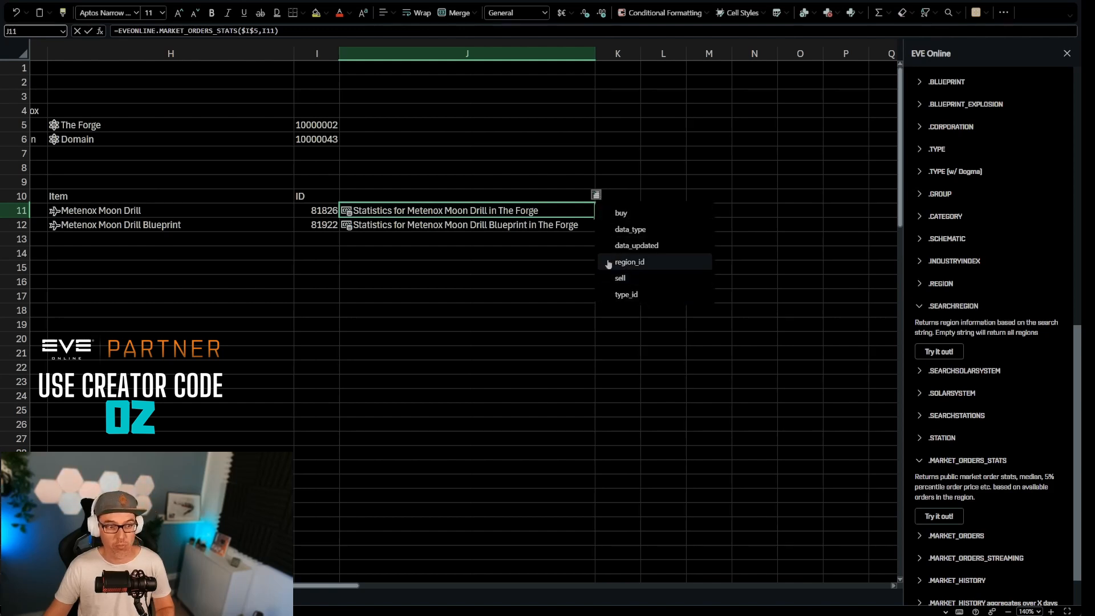
mouse_move(626, 278)
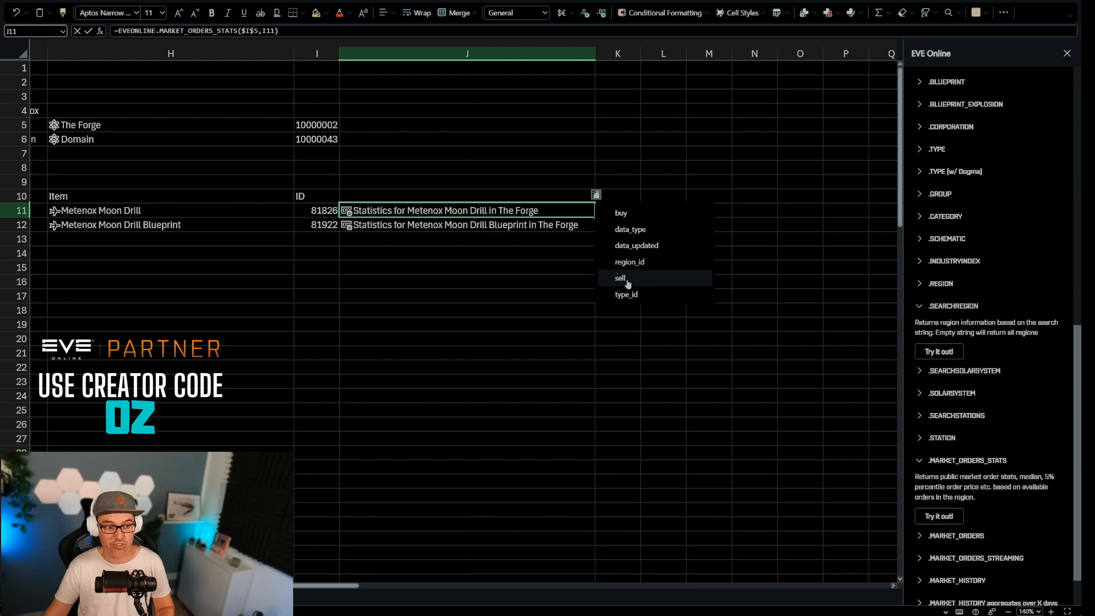
left_click(620, 278)
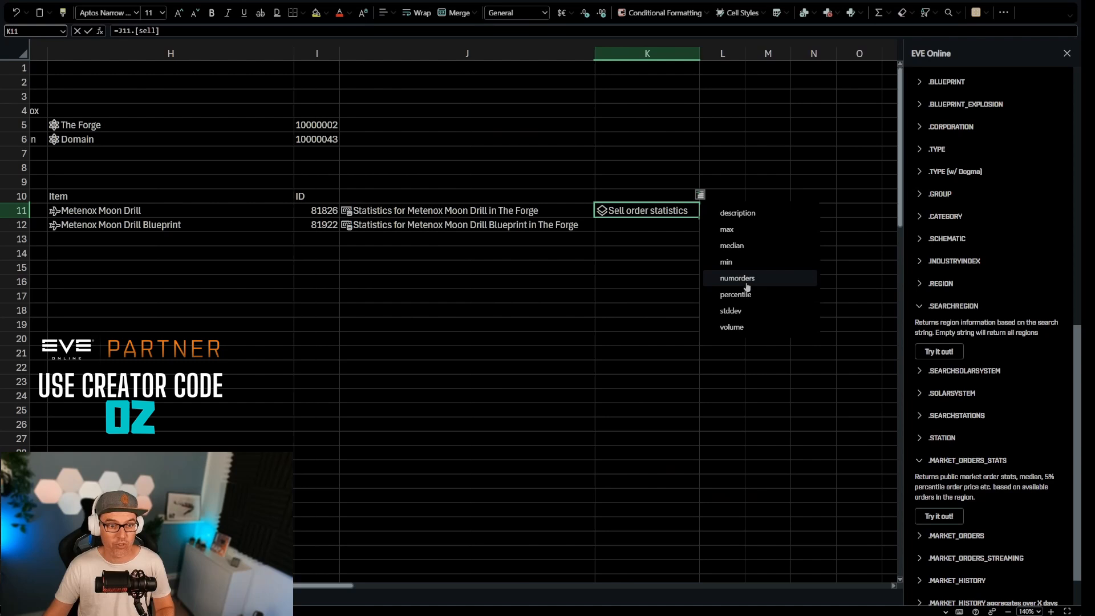
mouse_move(735, 294)
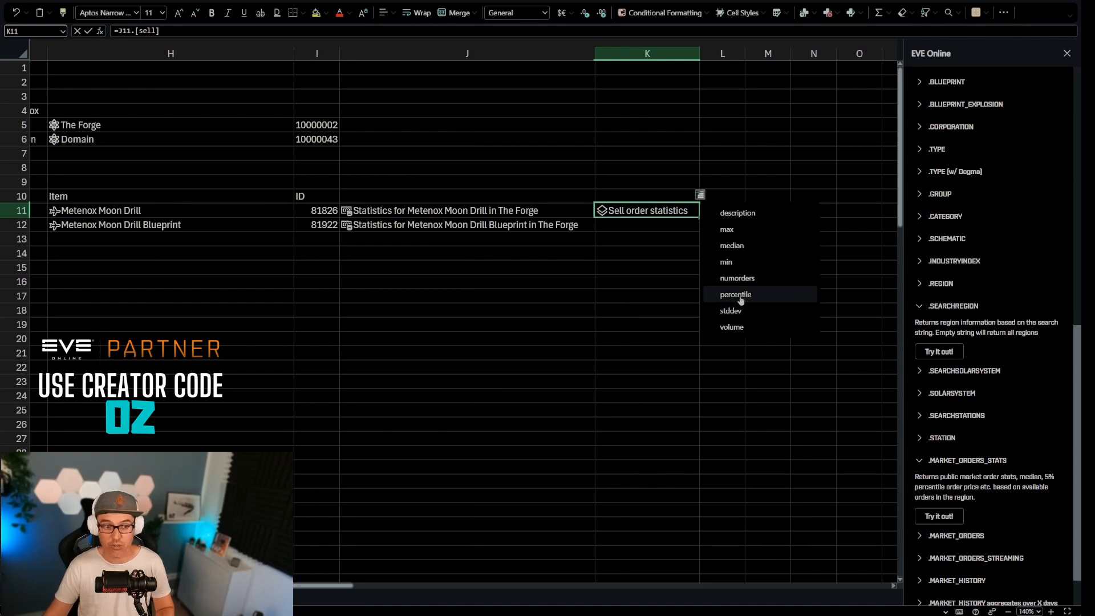
mouse_move(732, 245)
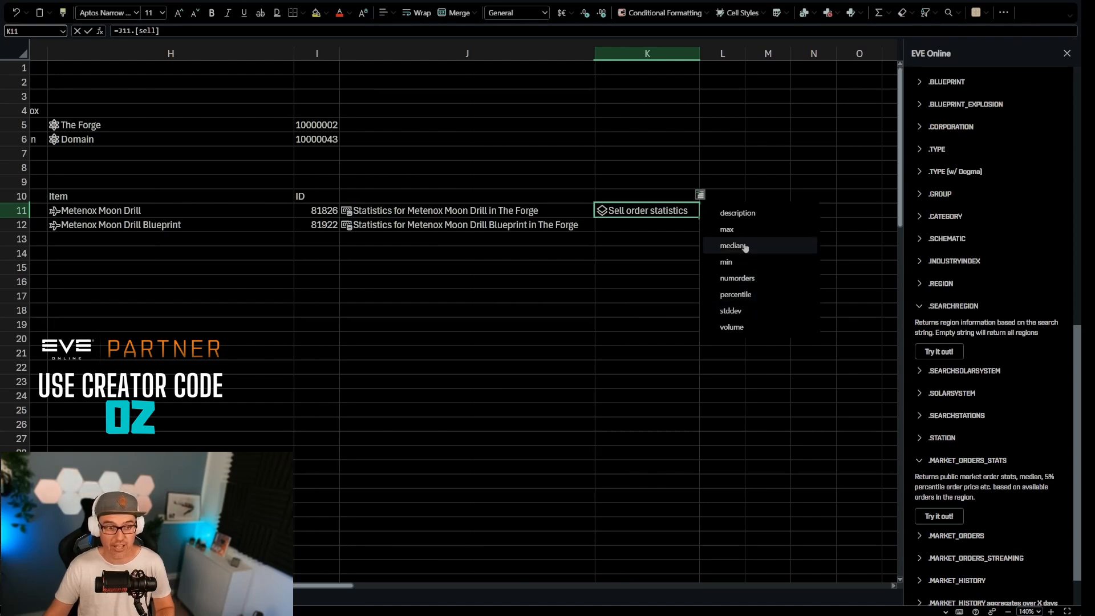
mouse_move(754, 283)
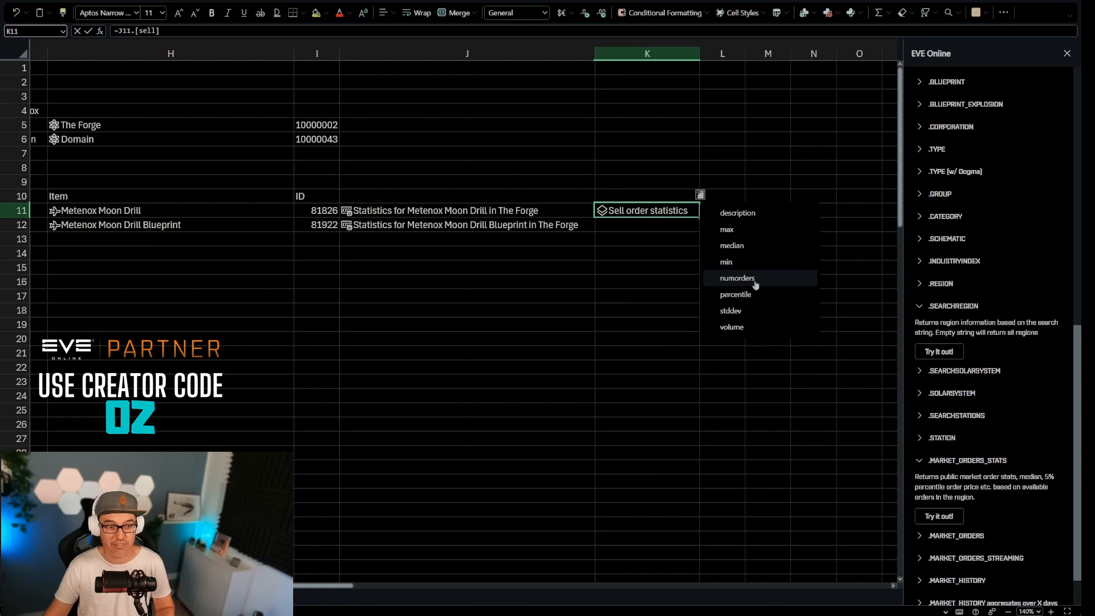
mouse_move(735, 294)
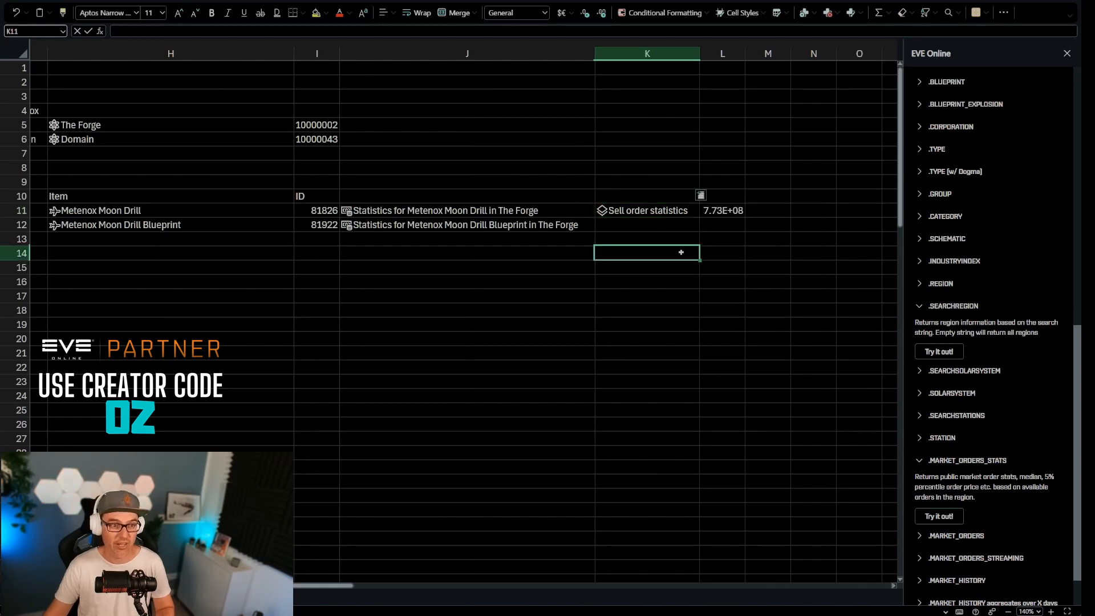
left_click(747, 210)
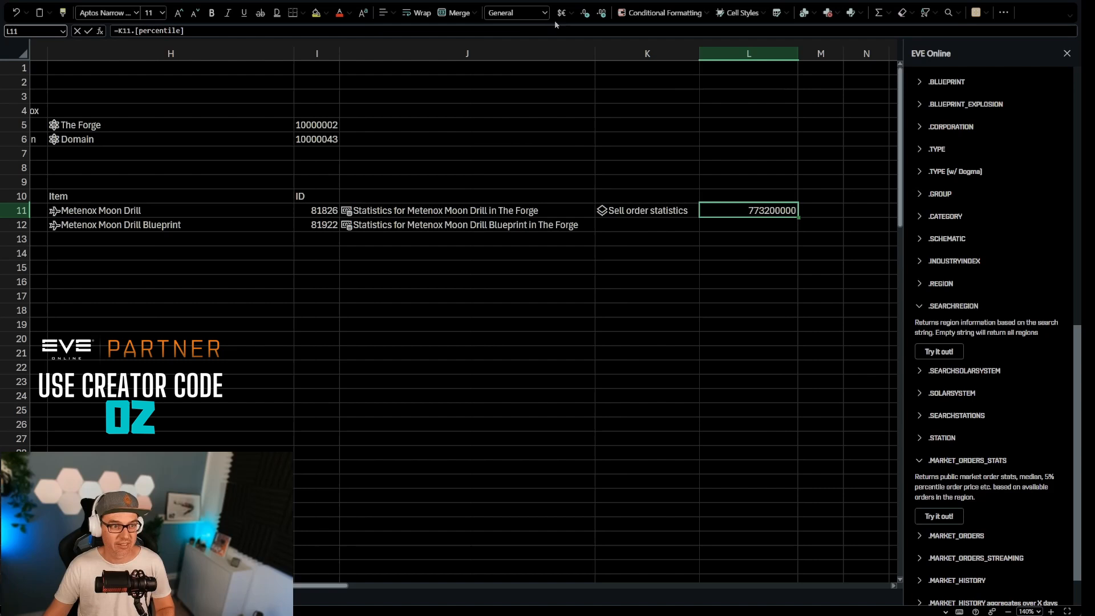
Apply Accounting format with the ISK symbol to the column L sell prices
left_click(570, 13)
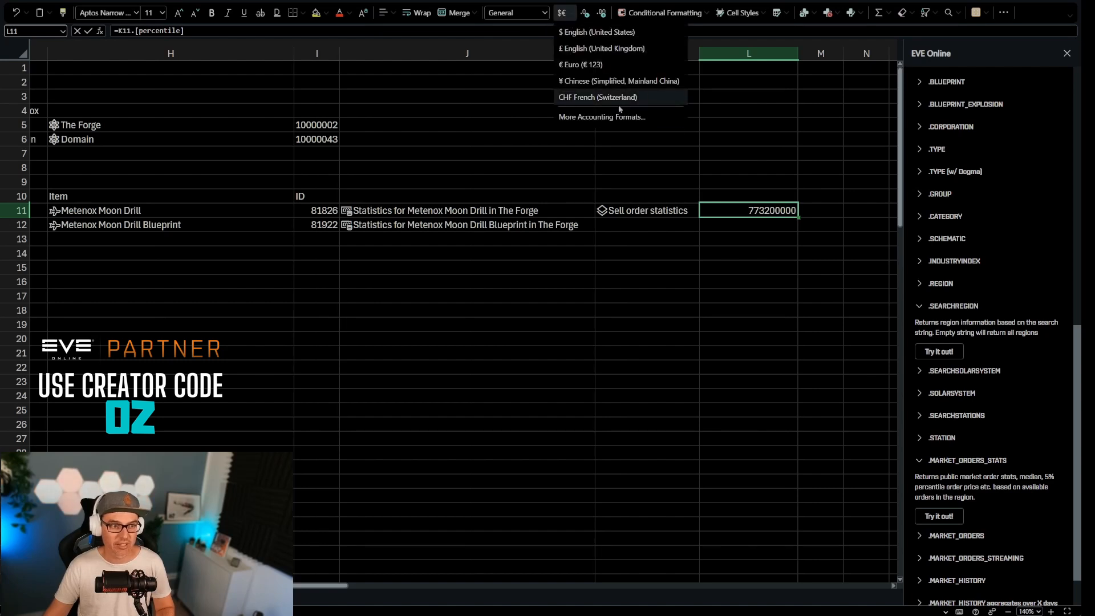
left_click(602, 117)
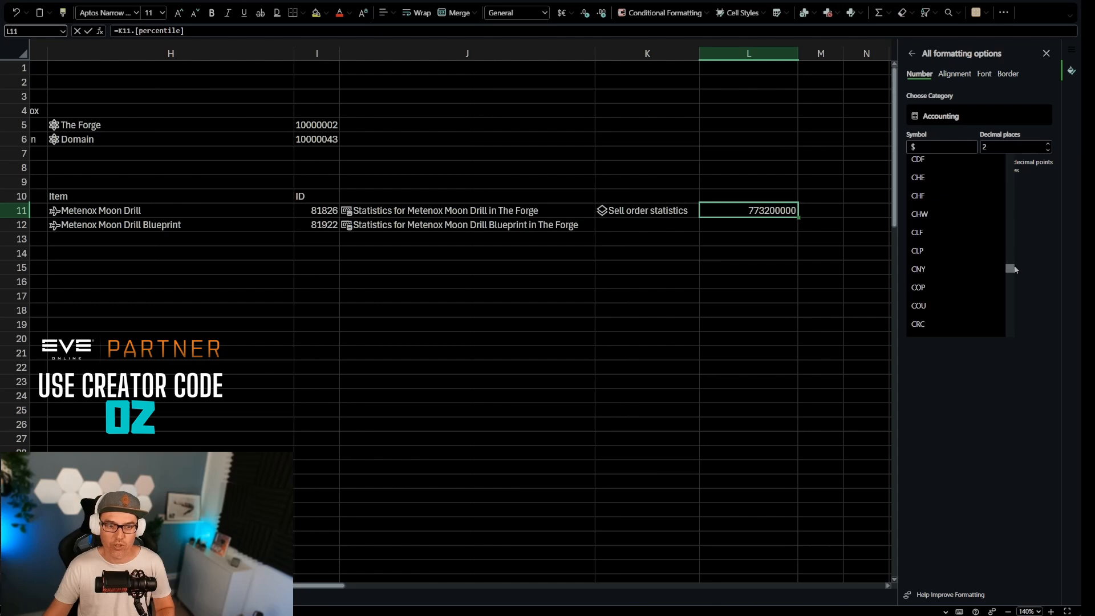
scroll("down", 3)
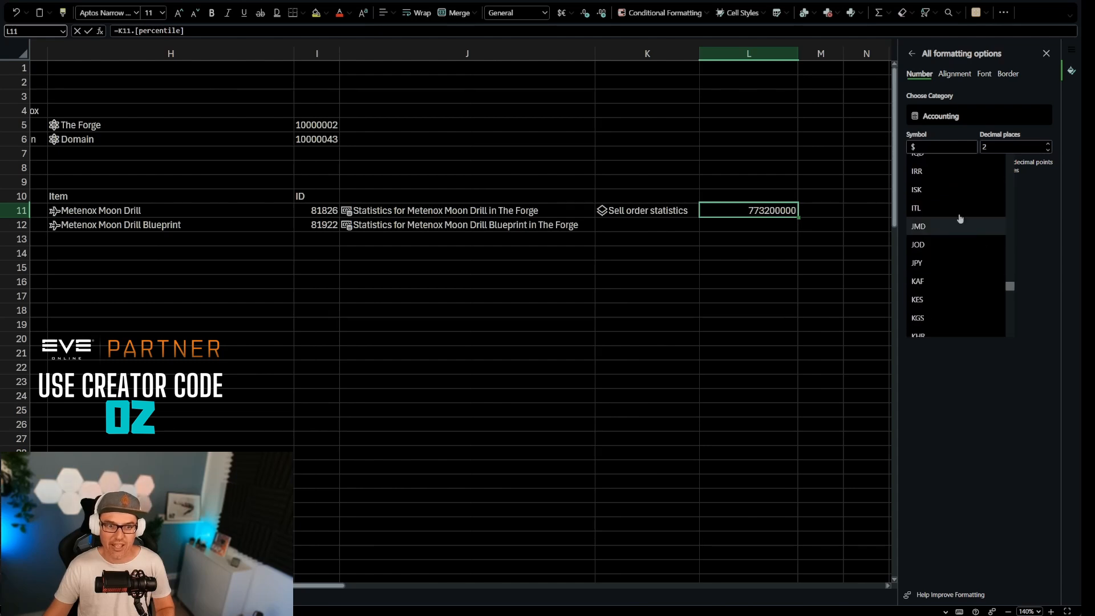
left_click(916, 189)
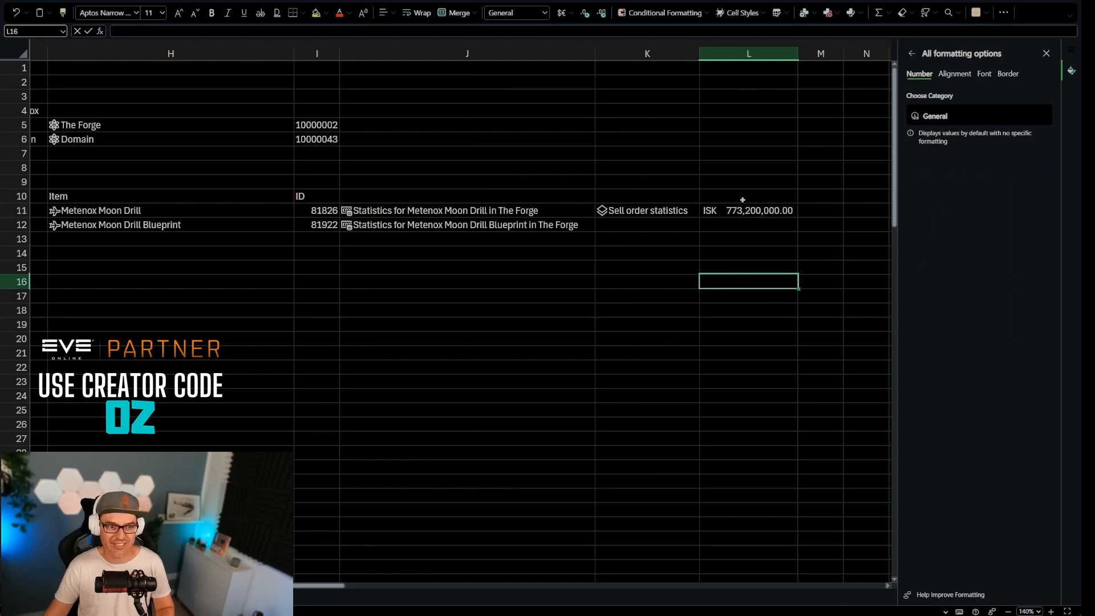
left_click(748, 211)
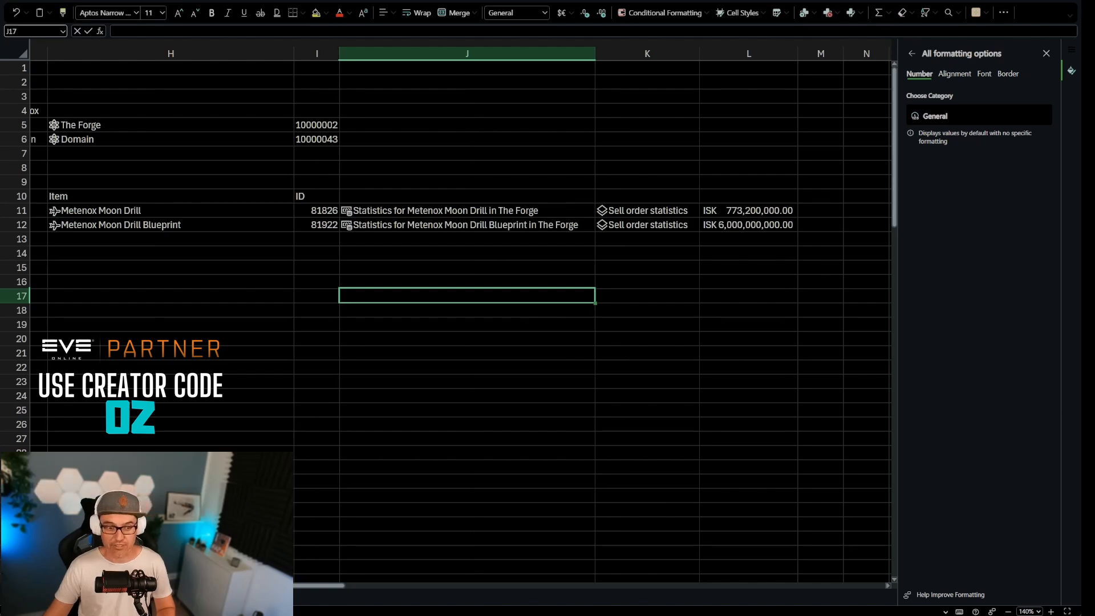
Append .sell.percentile to J11's MARKET_ORDERS_STATS formula so it returns the sell percentile price
left_click(467, 210)
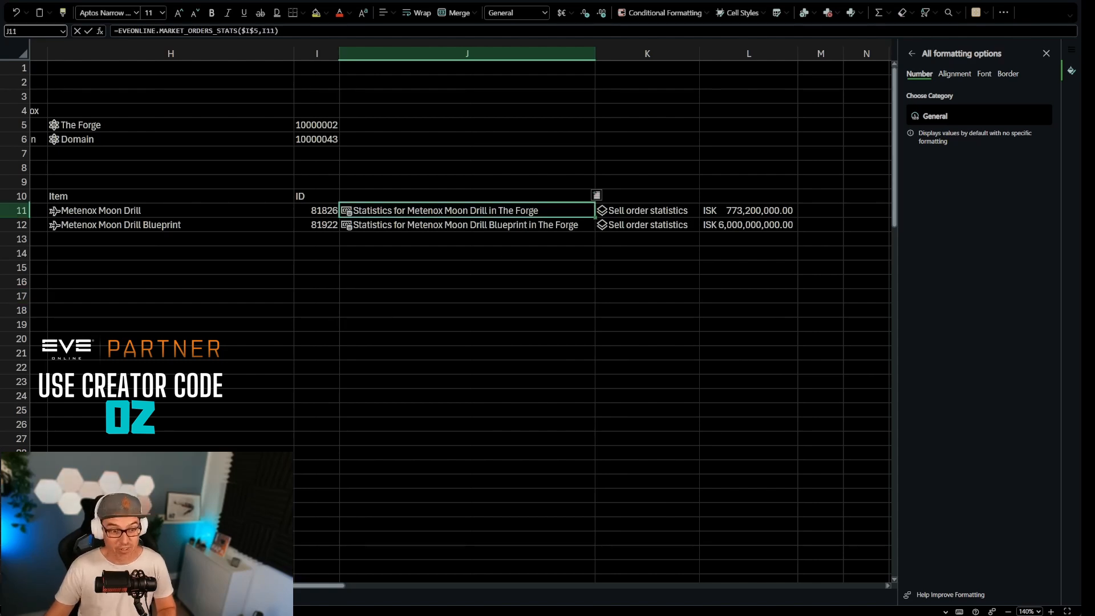
left_click(466, 295)
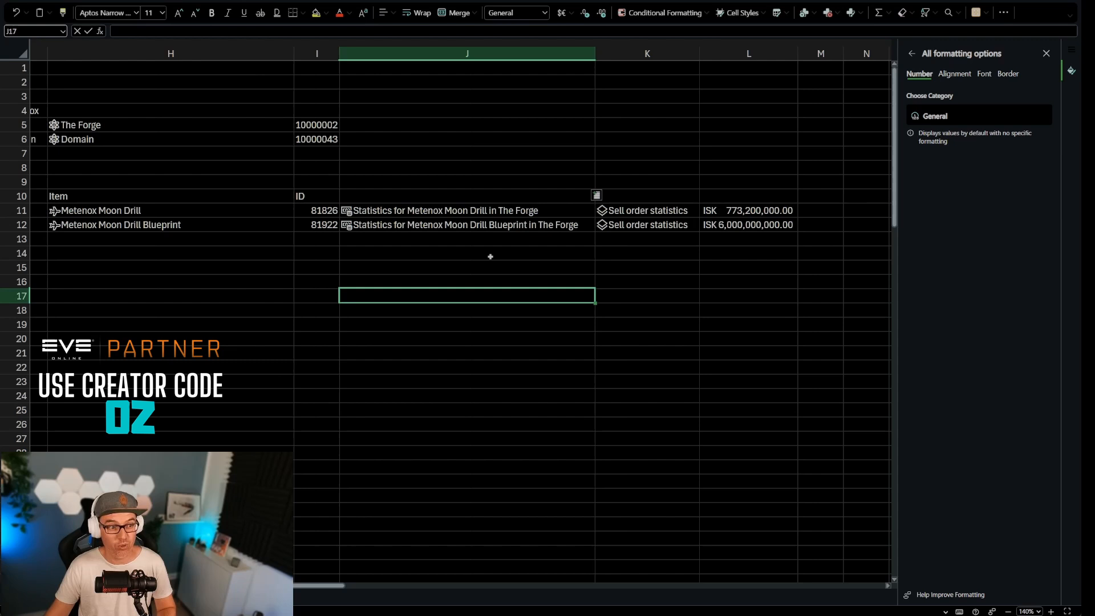
left_click(467, 210)
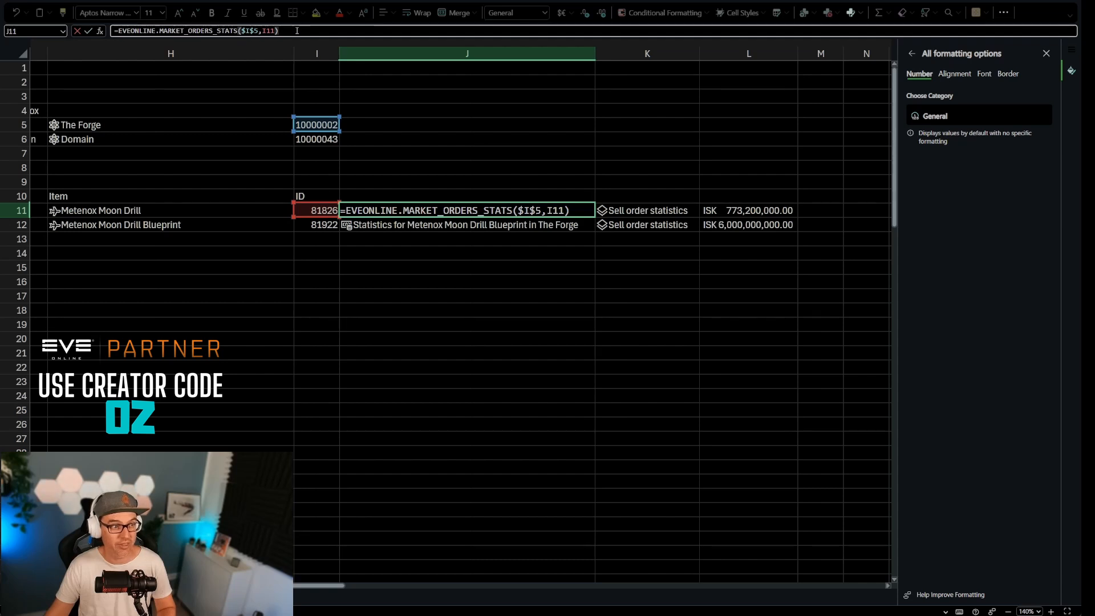
type(".s")
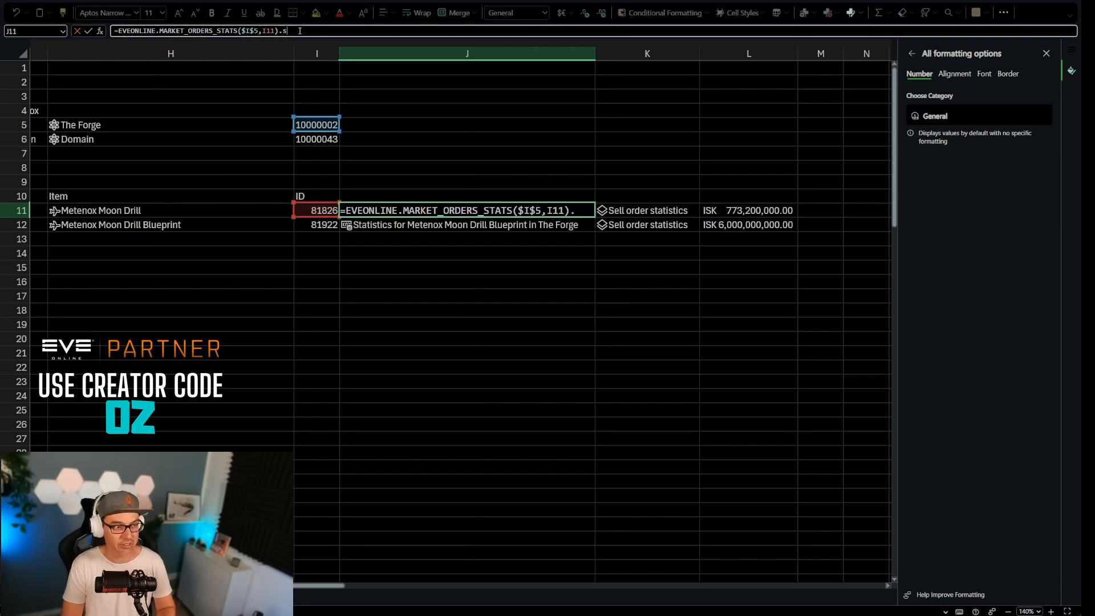
type("ell.")
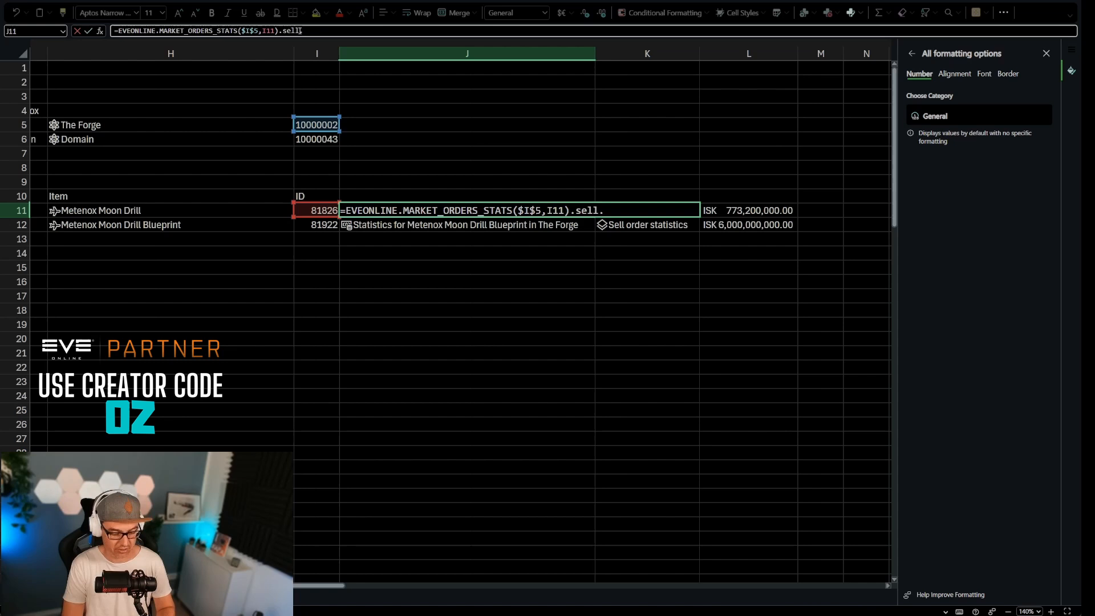
type("percentile")
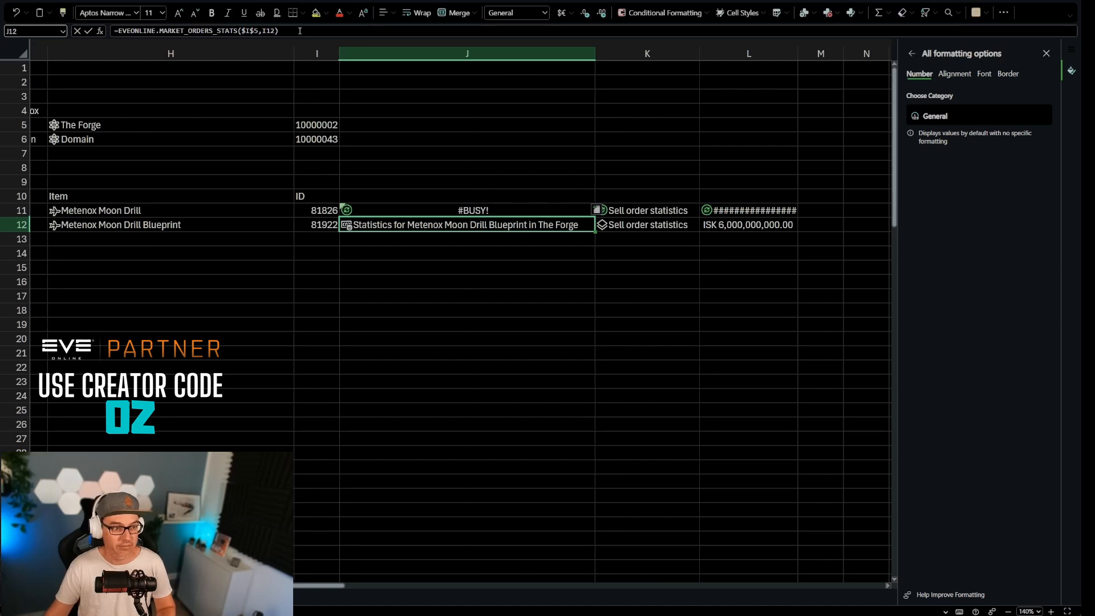
left_click(646, 210)
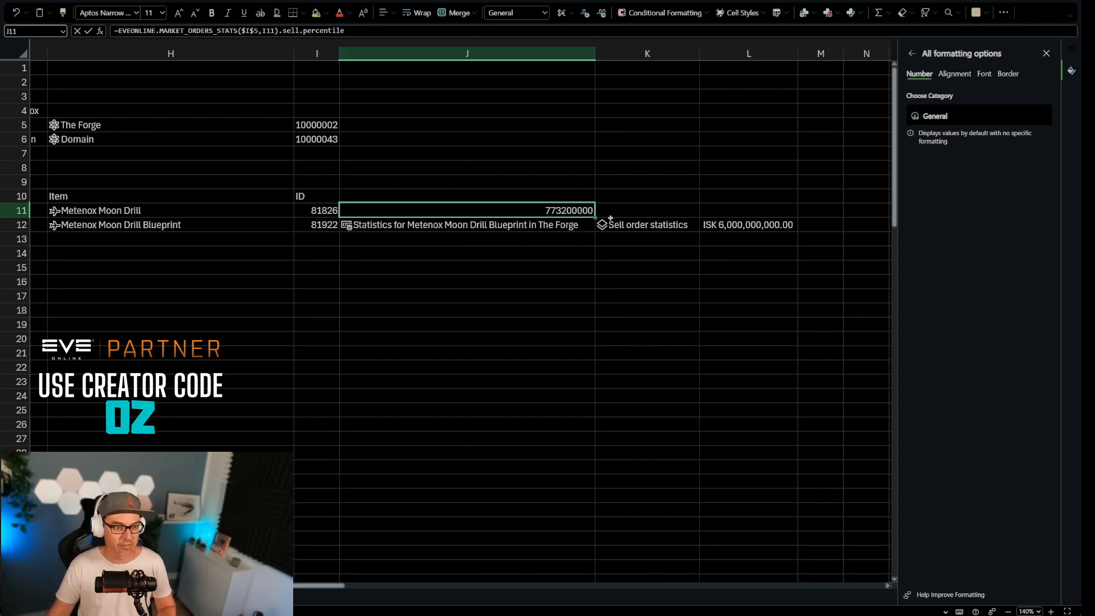
mouse_move(449, 170)
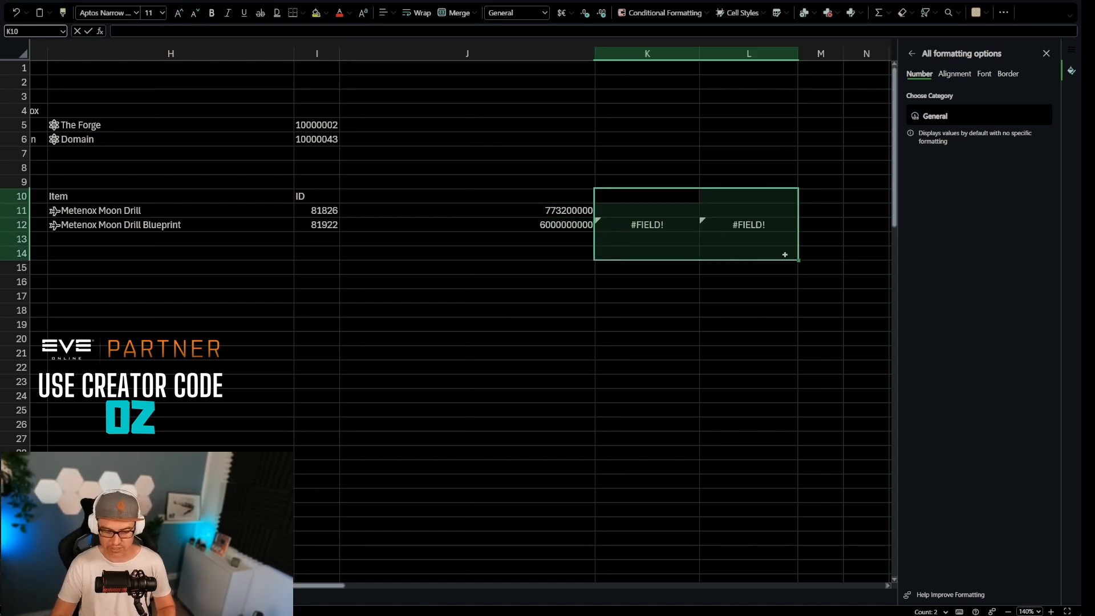
Enter =H5 in J10 to show The Forge and 'Percentile Price' in J9
left_click(467, 196)
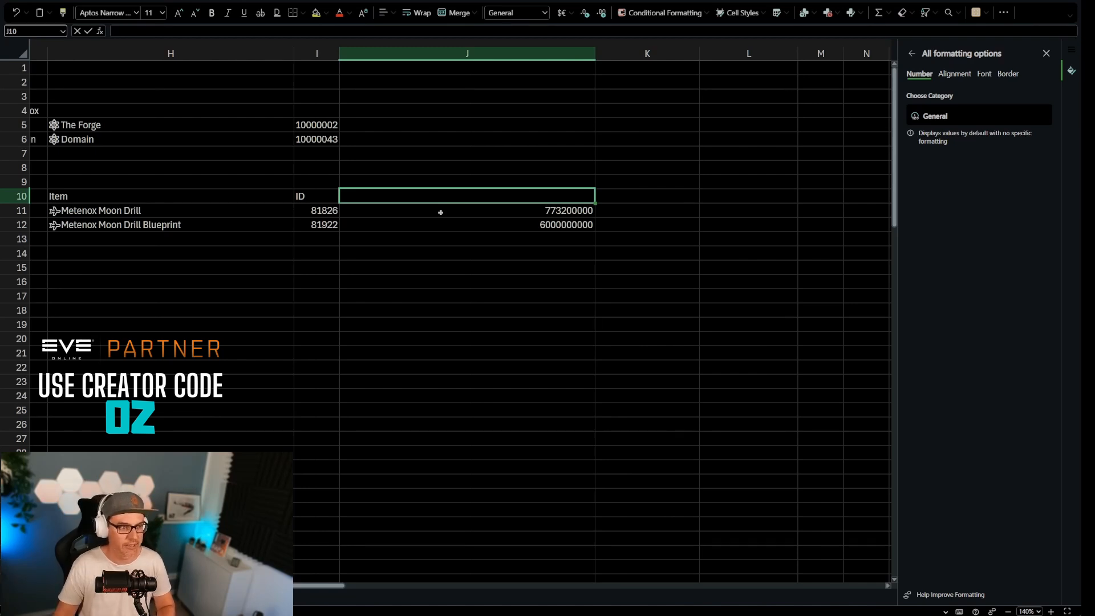
type("=")
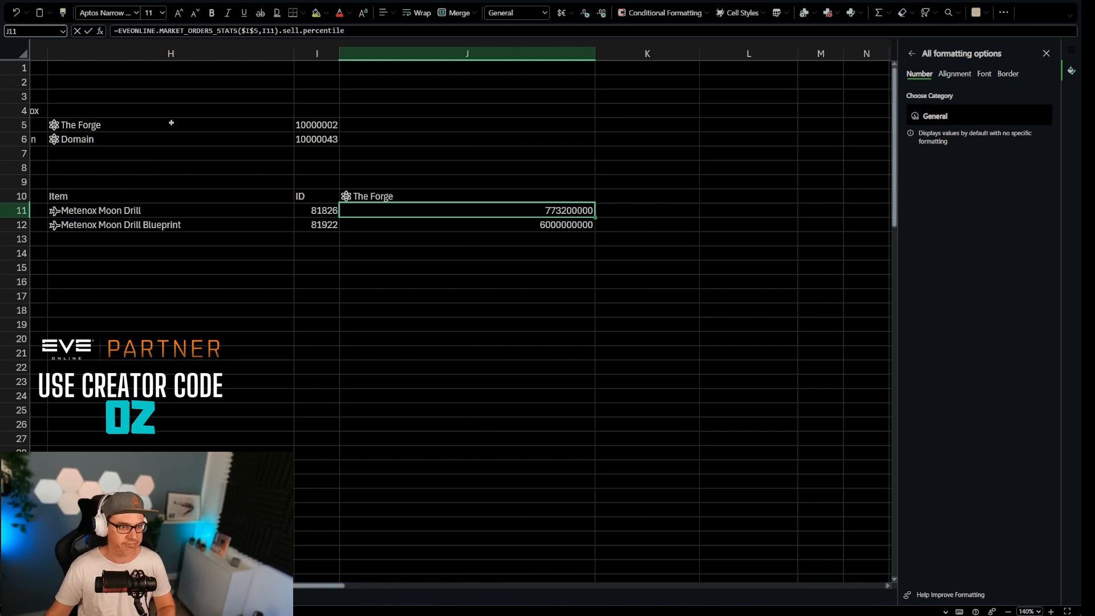
type("Percentile Price")
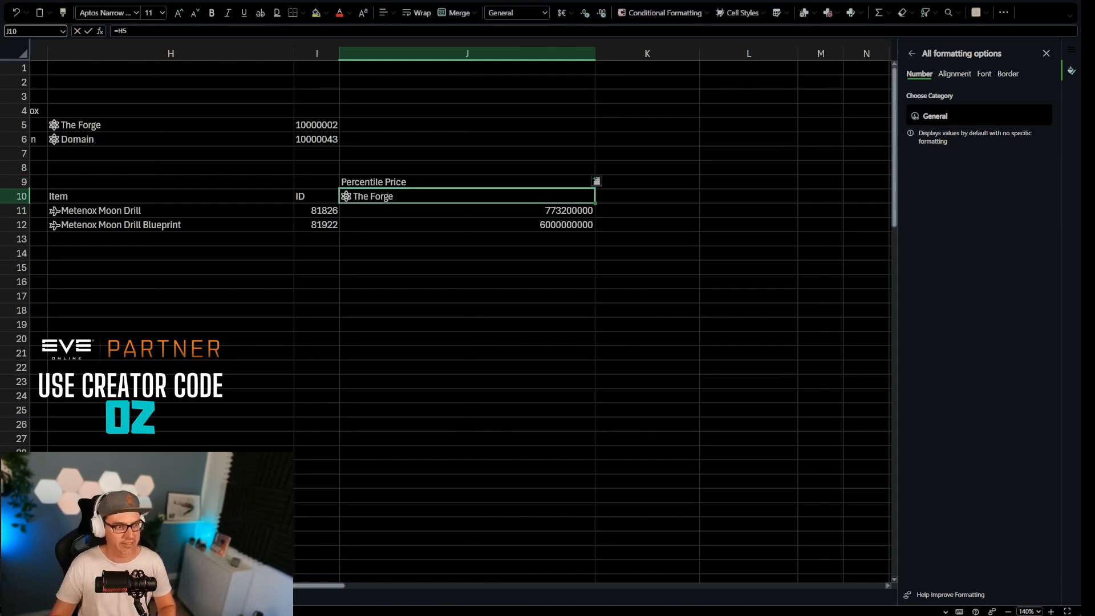
left_click(466, 296)
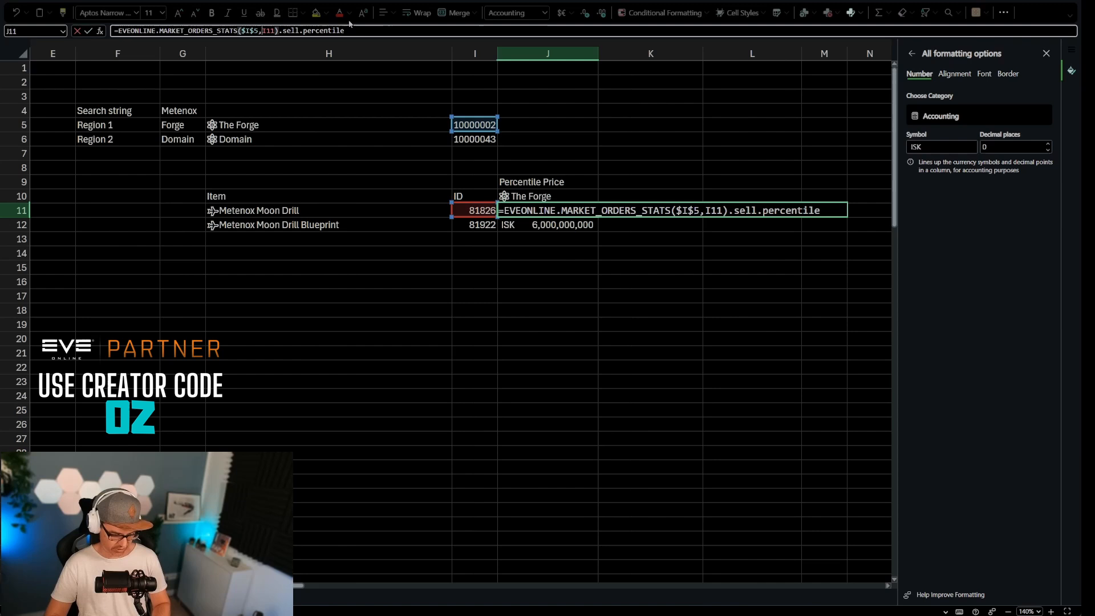
Format Forge prices as ISK Accounting with 0 decimals and copy the column to K for Domain
key("Enter")
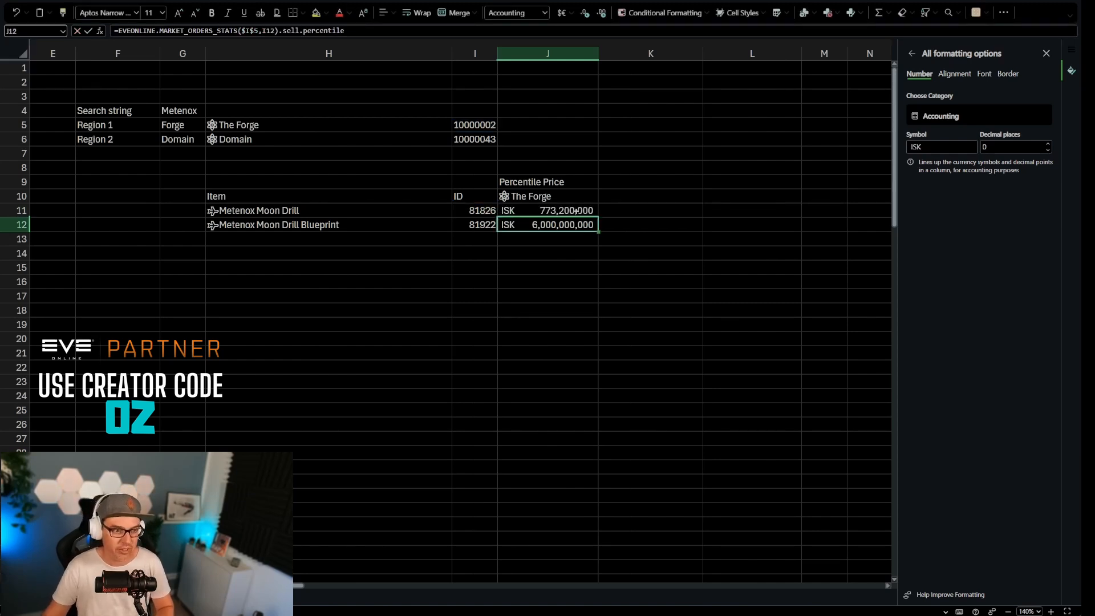
left_click_drag(547, 210, 547, 225)
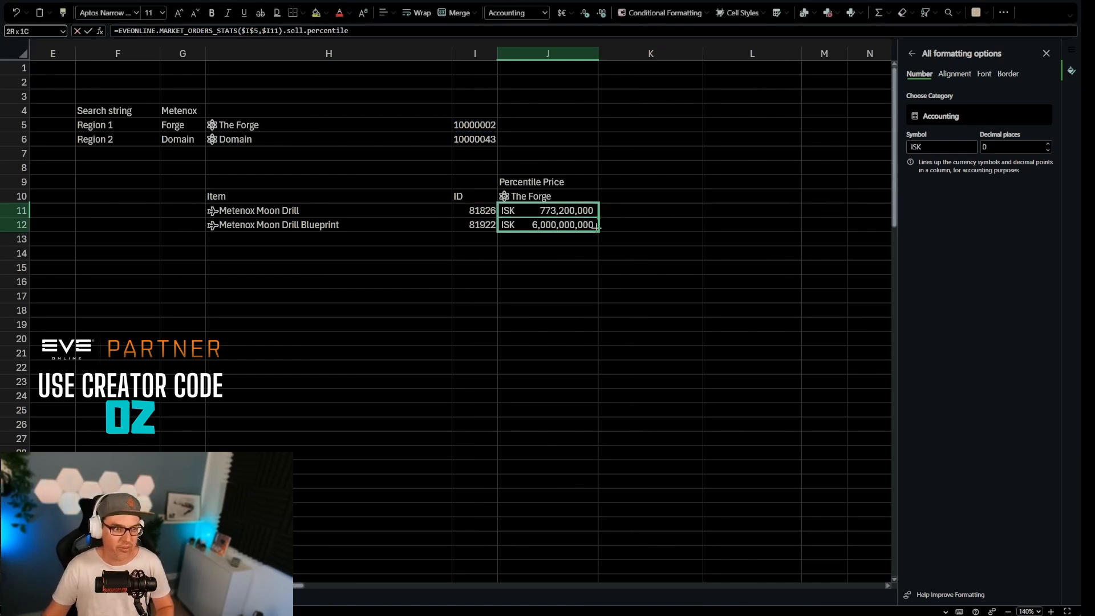
left_click(474, 210)
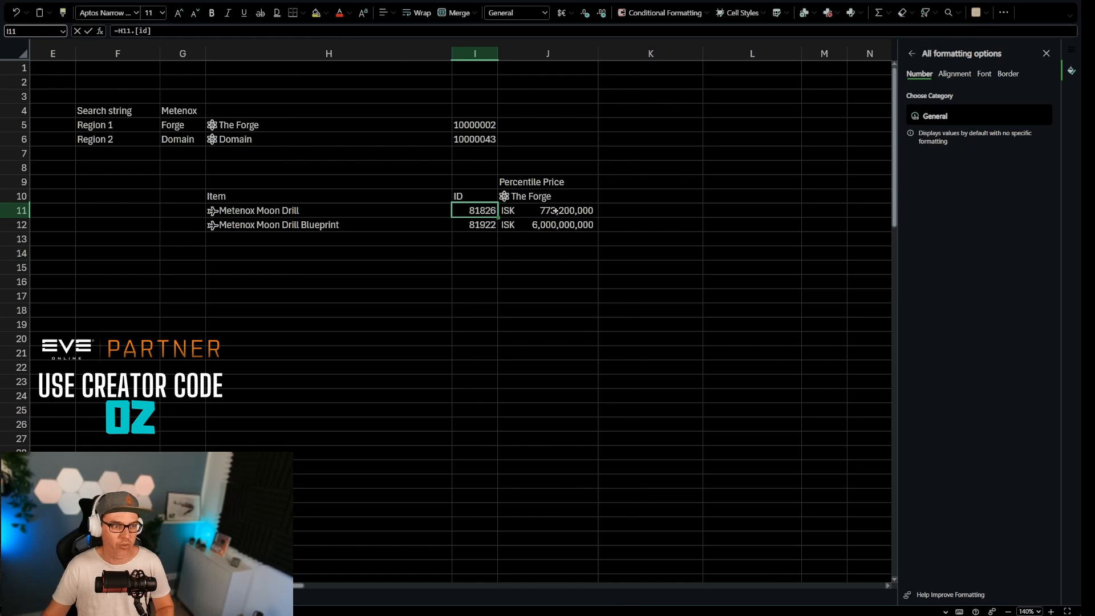
left_click(474, 196)
type("=EVEONLINE.MARKET_ORDERS_STATS($I$5,$I11).sell.percentile")
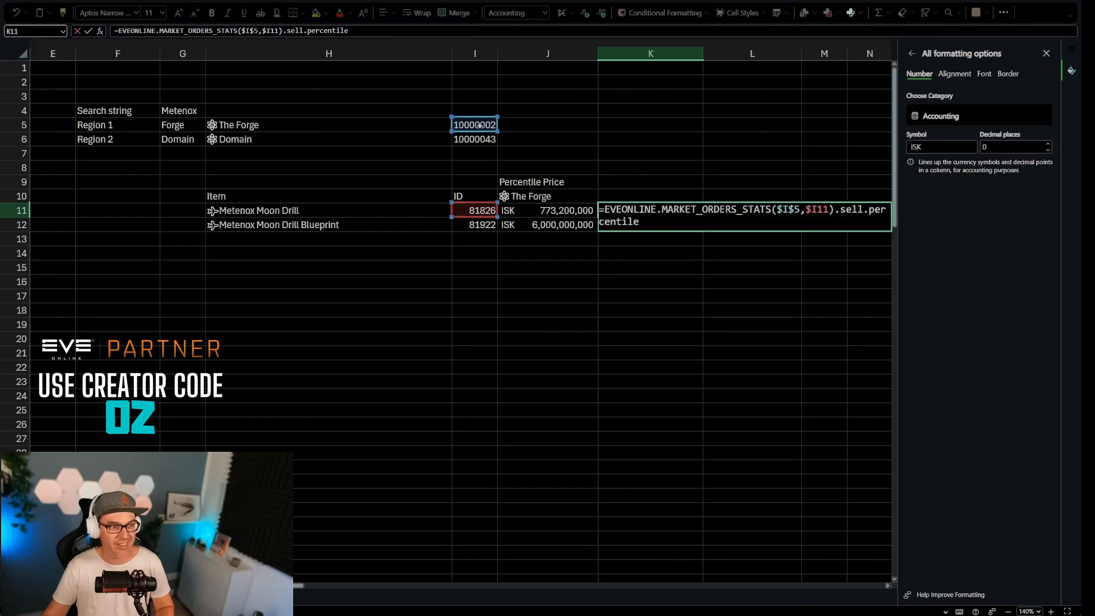
left_click(474, 139)
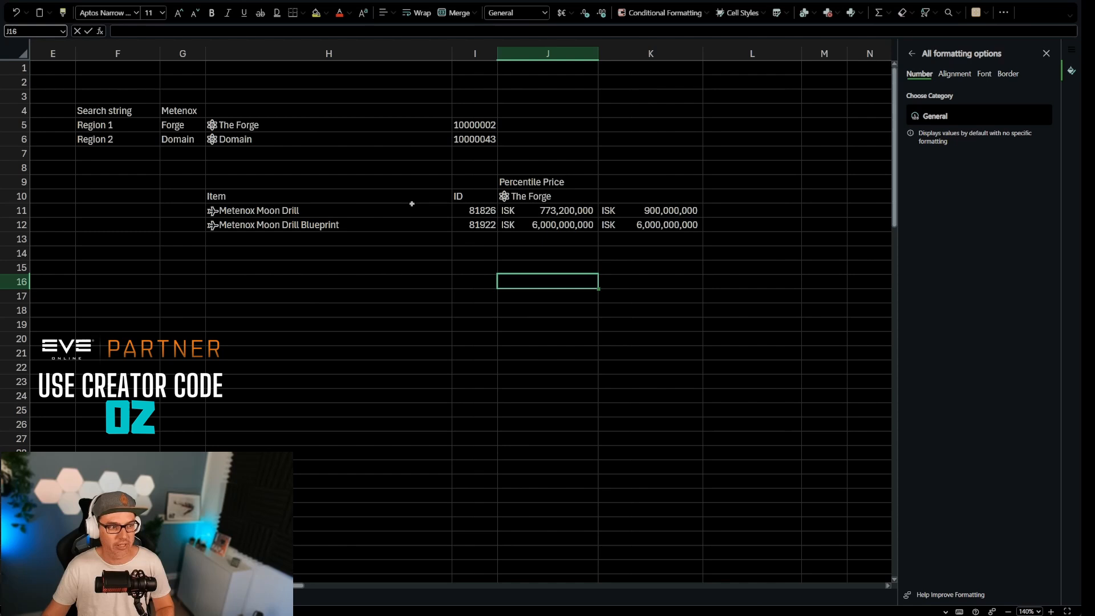
left_click(650, 196)
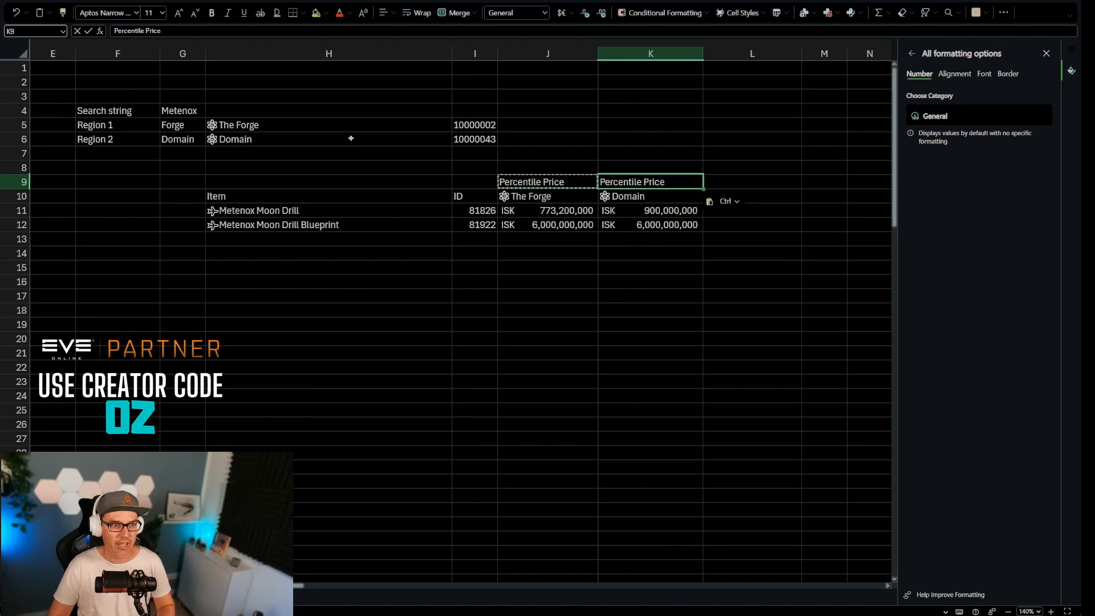
left_click(650, 295)
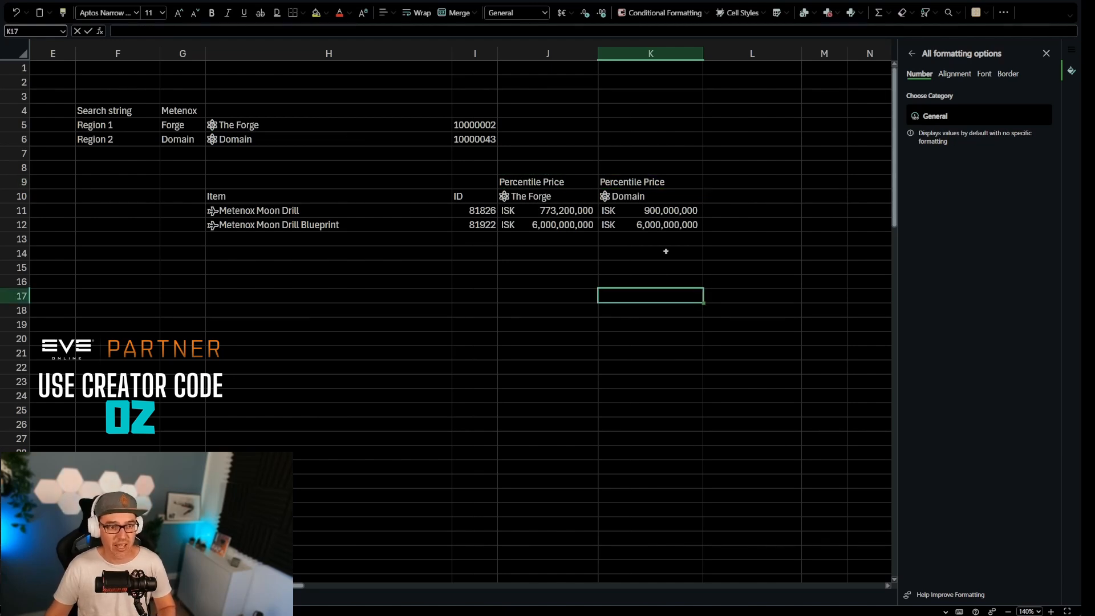
Search G4 for 'Rifter', then 'Tritan', to list Tritanium items with their prices
left_click(183, 110)
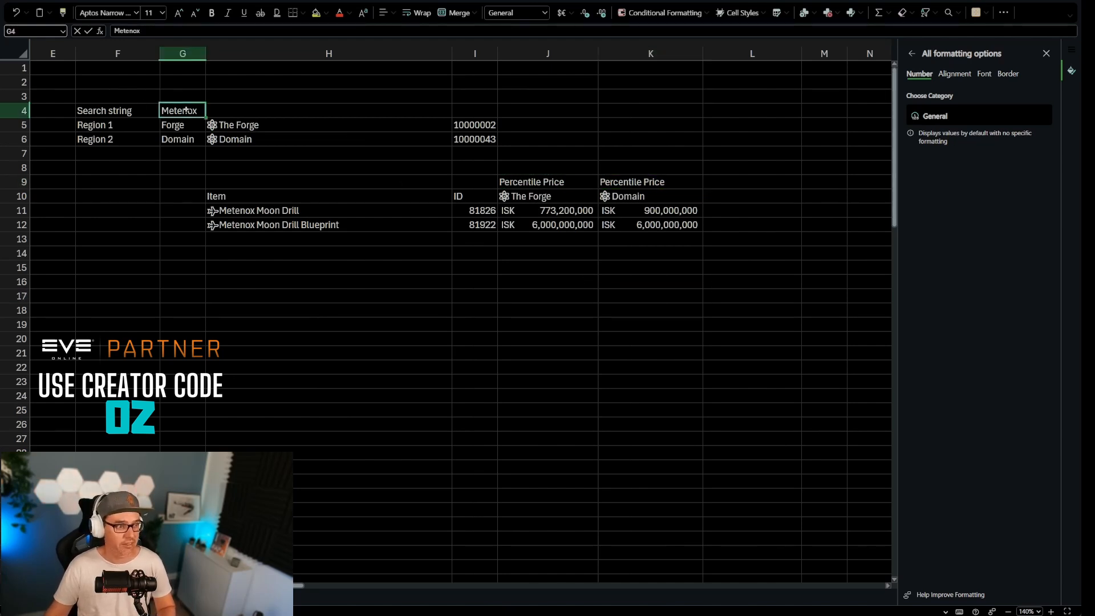
type("R")
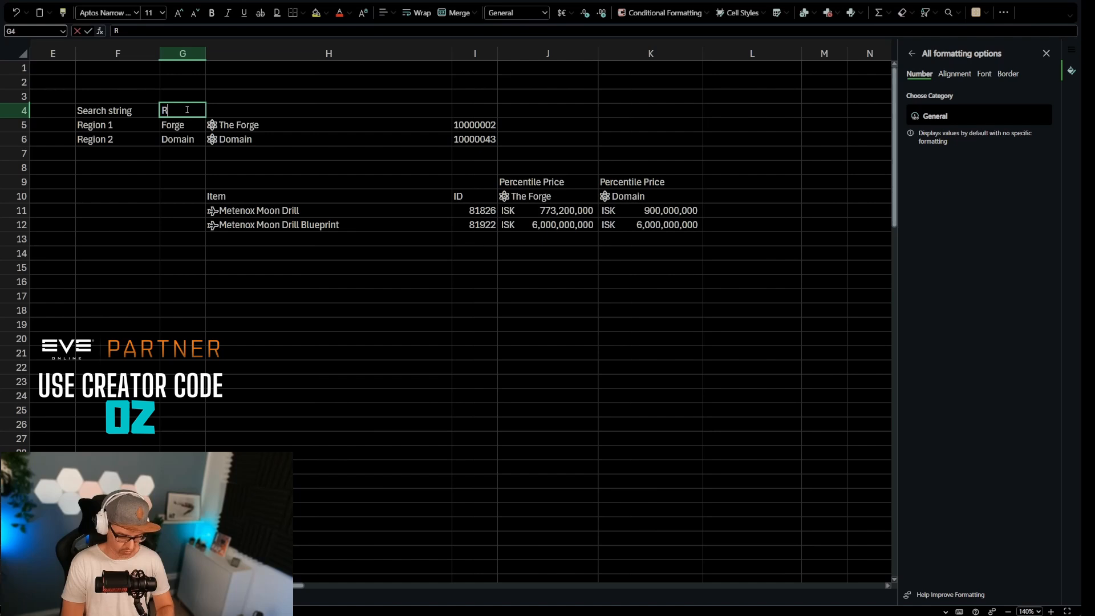
type("ifter")
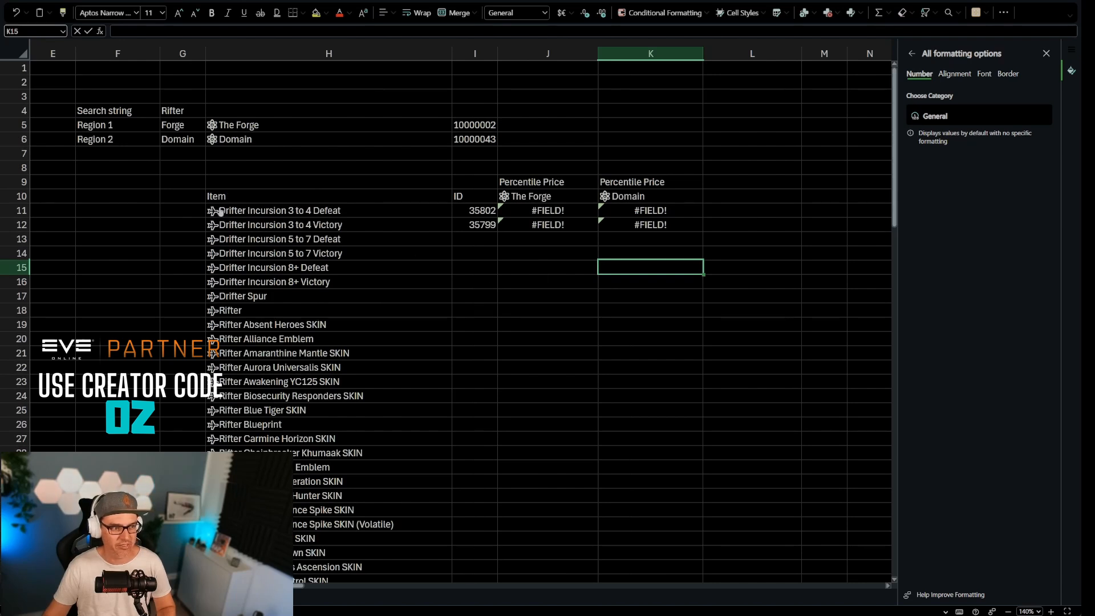
left_click(183, 110)
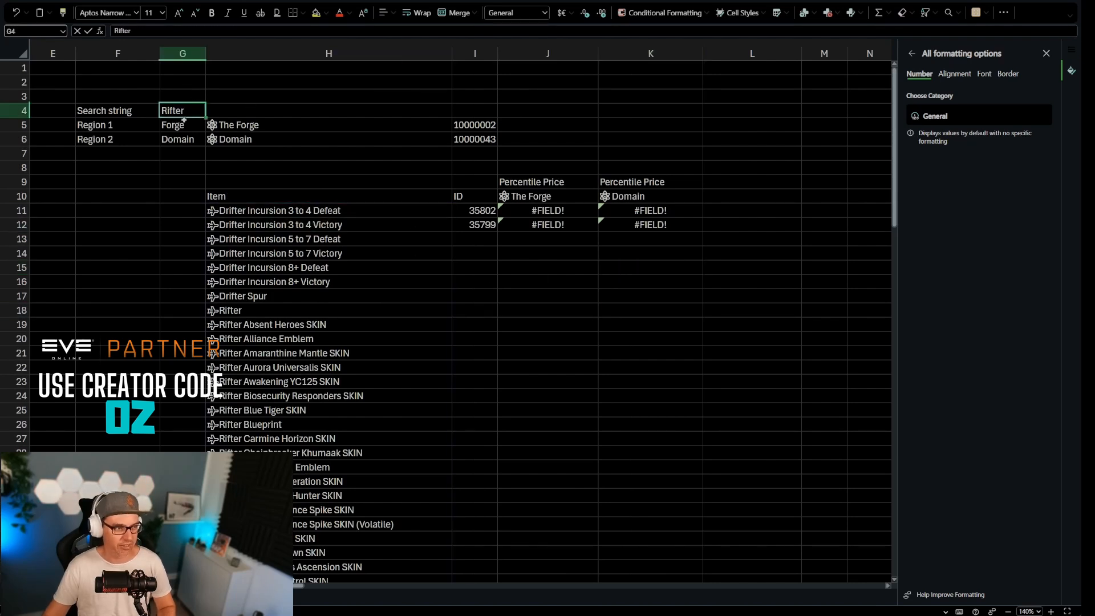
type("Tritani")
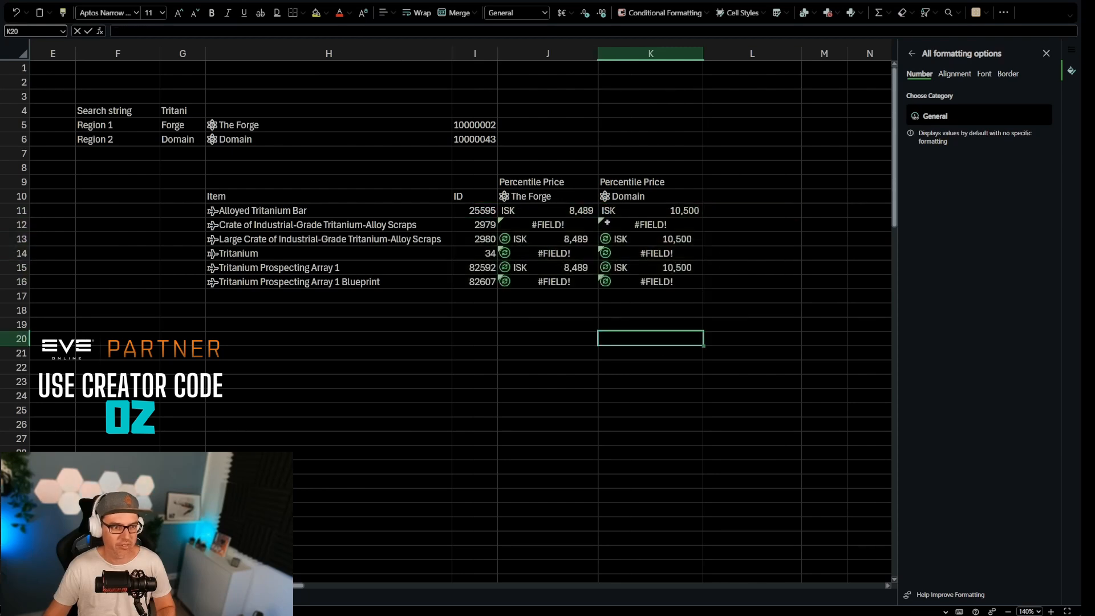
left_click(548, 352)
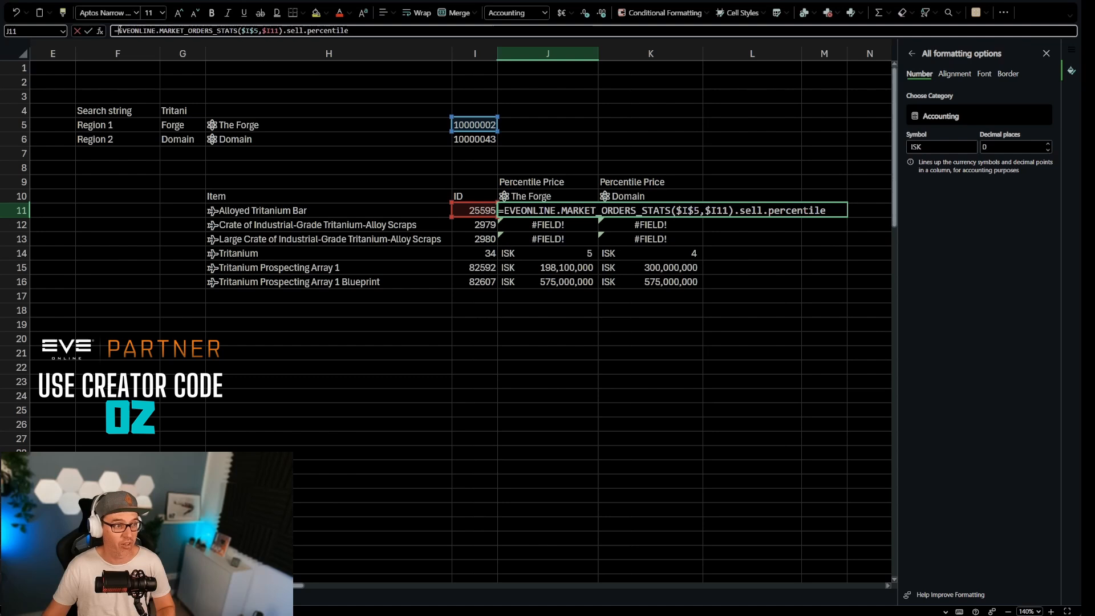
Wrap the J11 Forge price formula in IFERROR with a fallback of 0
type("iferror(")
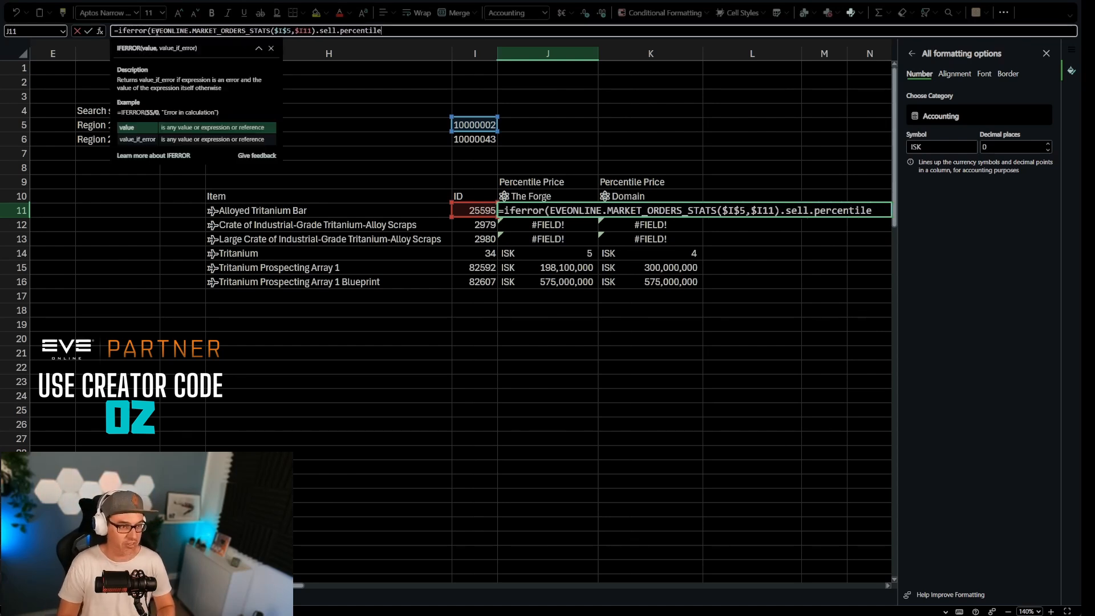
type(",")
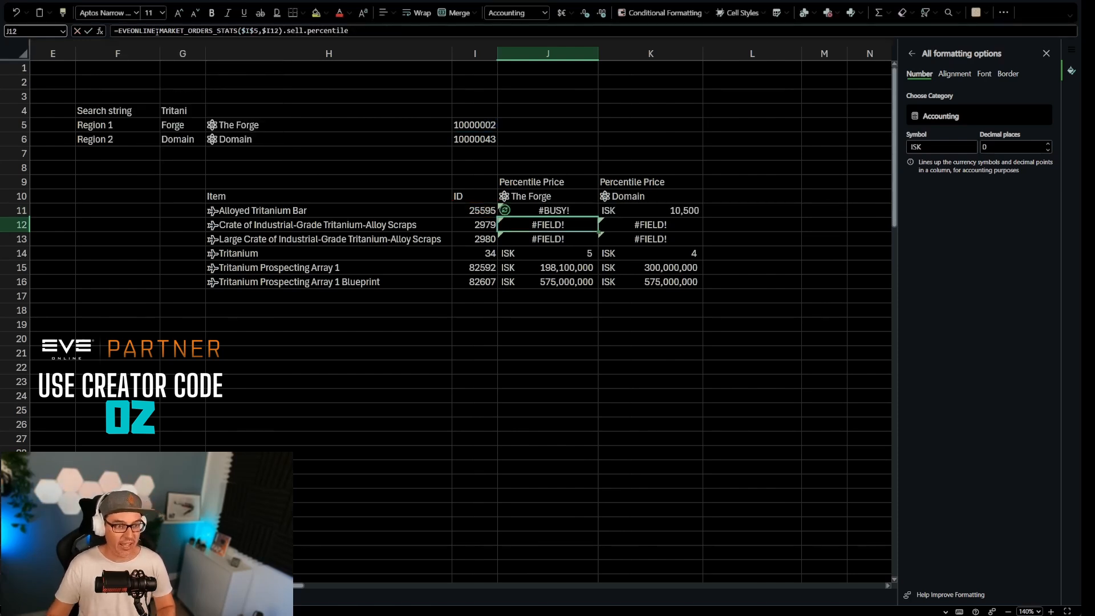
left_click(548, 210)
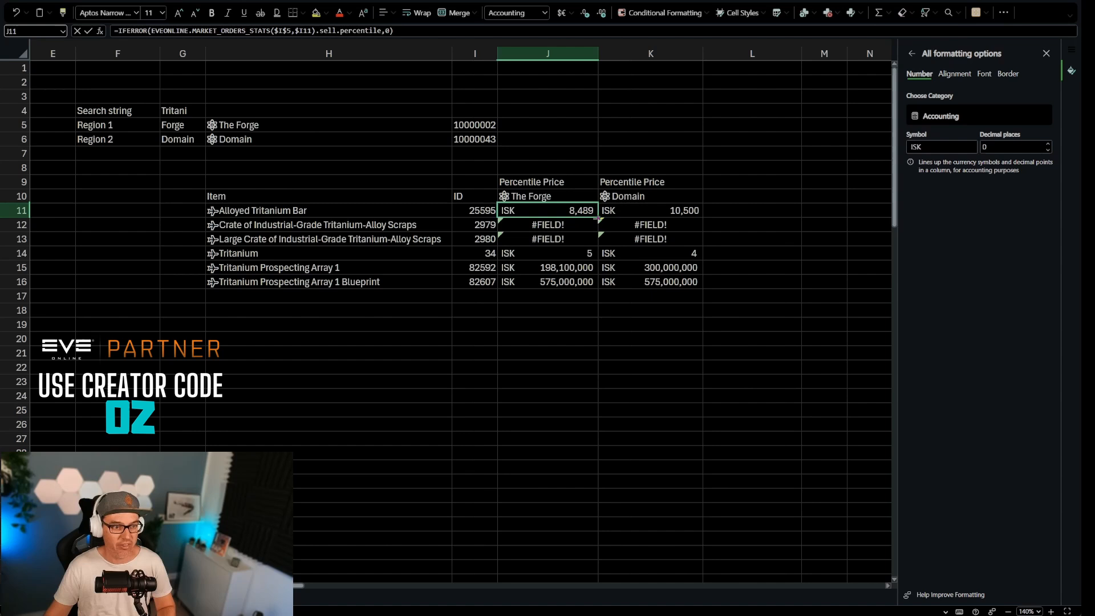